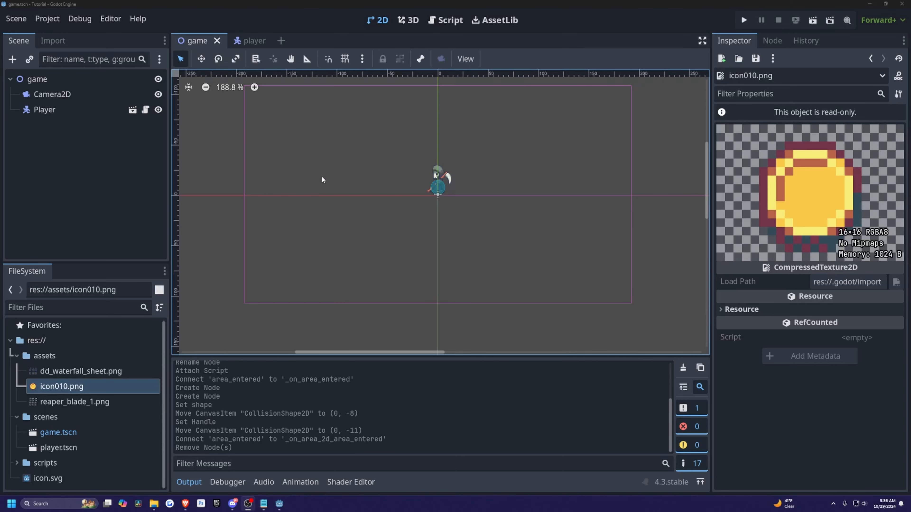
mouse_move(291, 174)
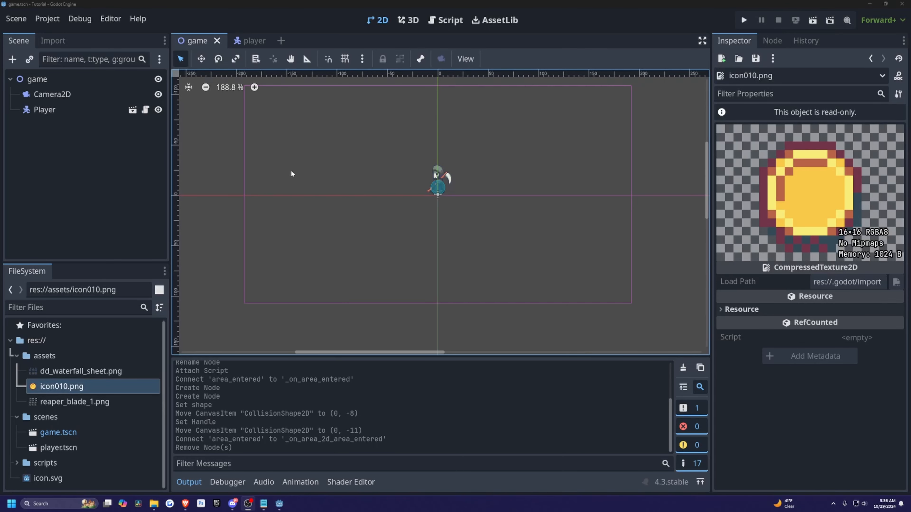
mouse_move(308, 203)
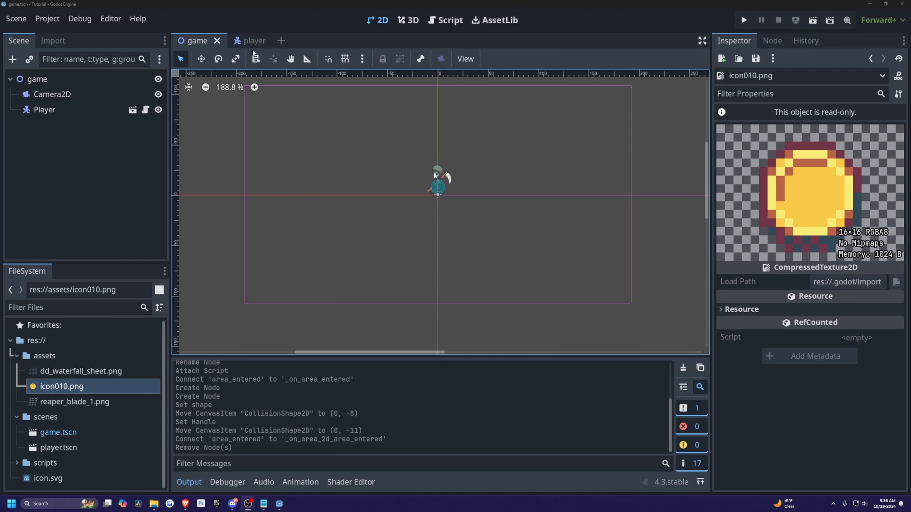
mouse_move(93, 401)
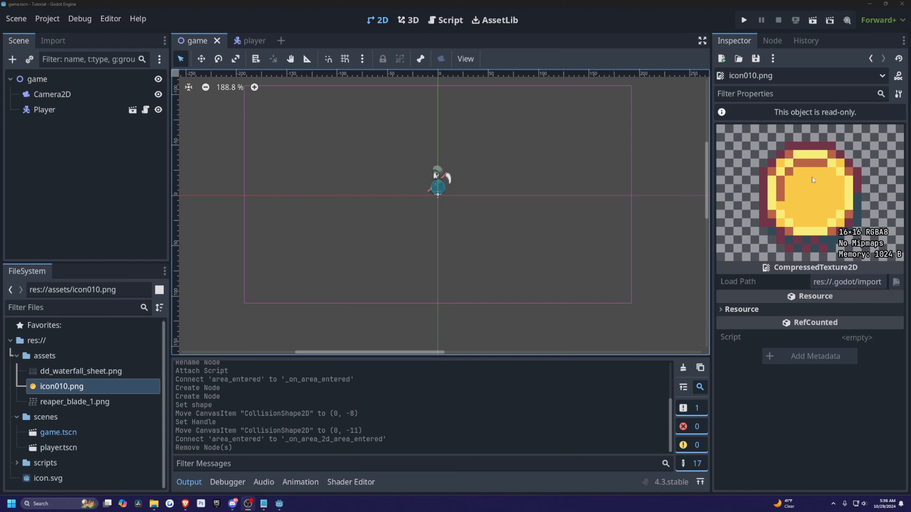
mouse_move(679, 246)
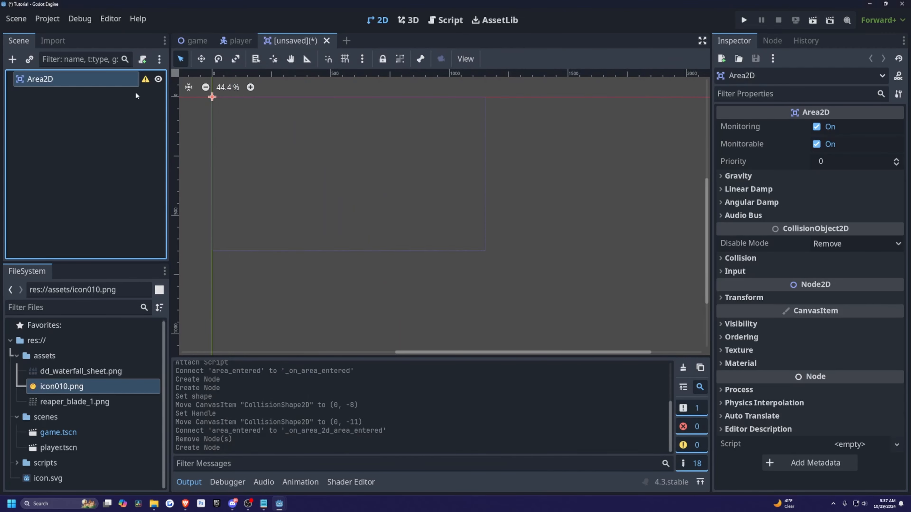
mouse_move(117, 104)
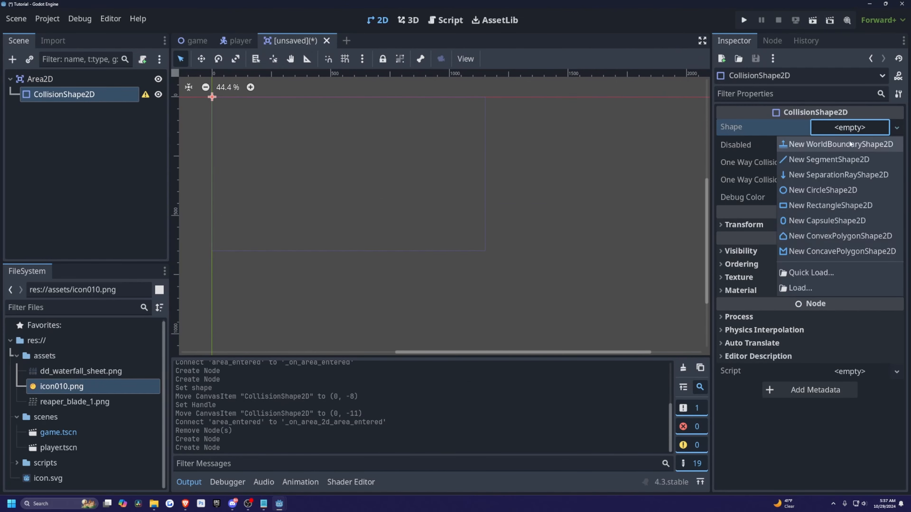
Give the CollisionShape2D a new CircleShape2D and select the Area2D root to rename it coin.
left_click(822, 190)
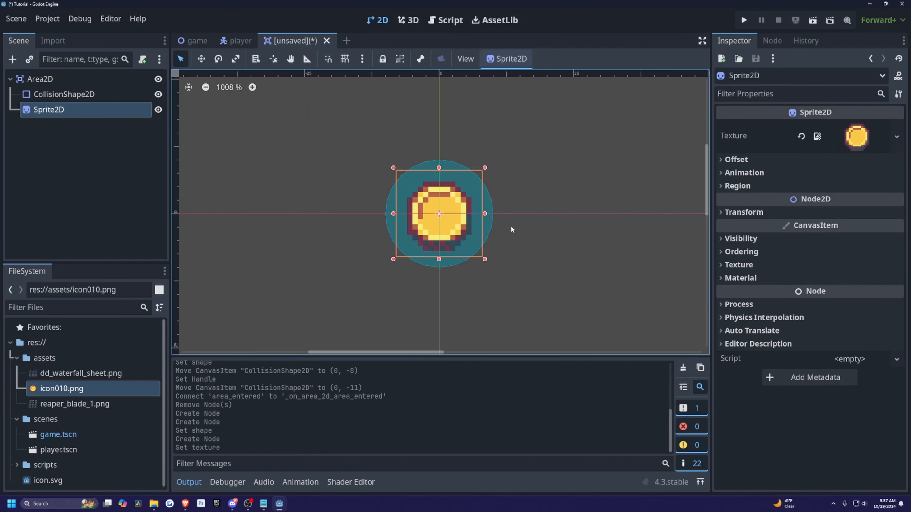
left_click(38, 80)
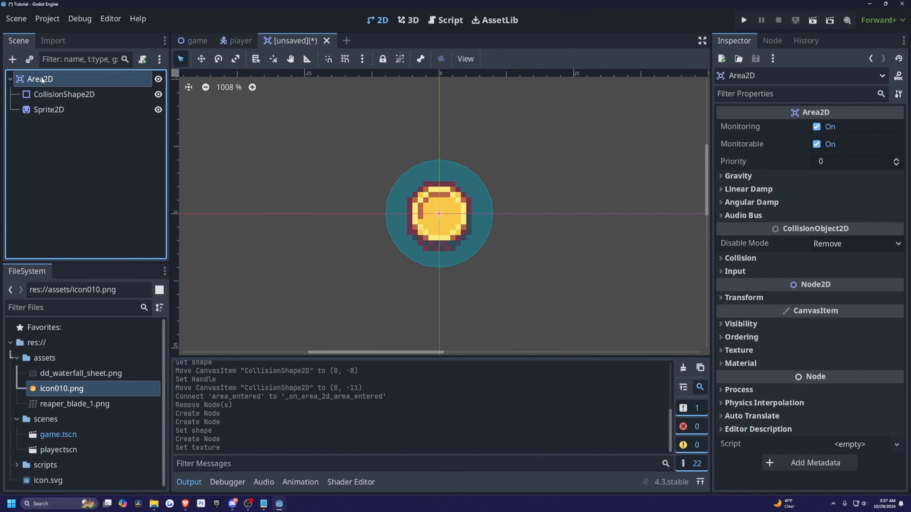
Name the root coin, add it to a new 'coin' group, and save the scene as coin.tscn.
type("coin")
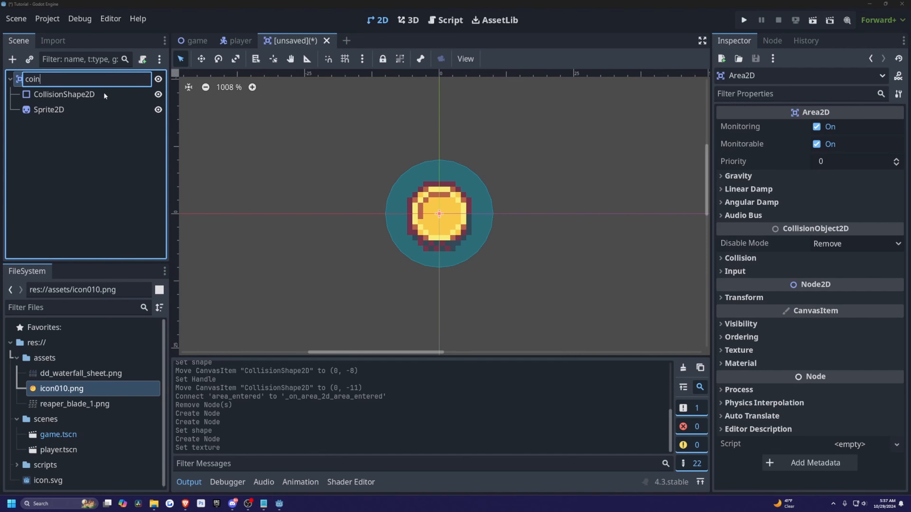
left_click(772, 41)
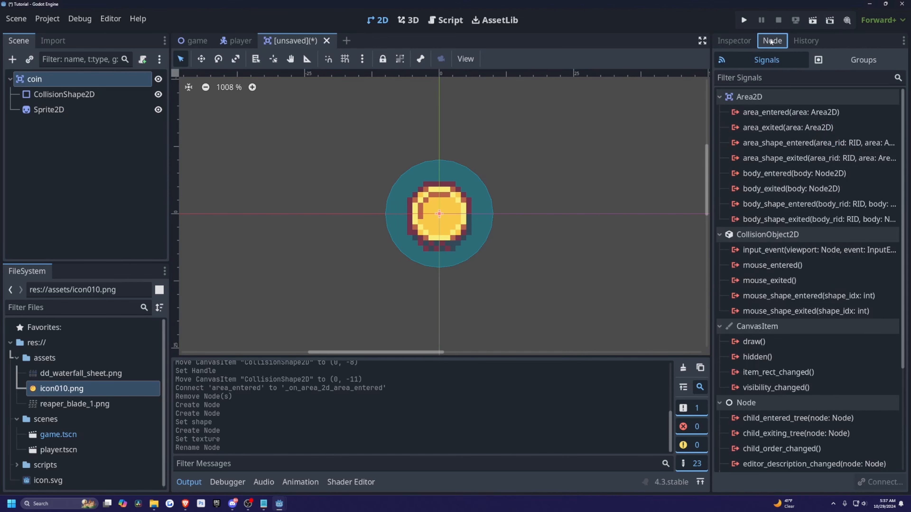
left_click(863, 60)
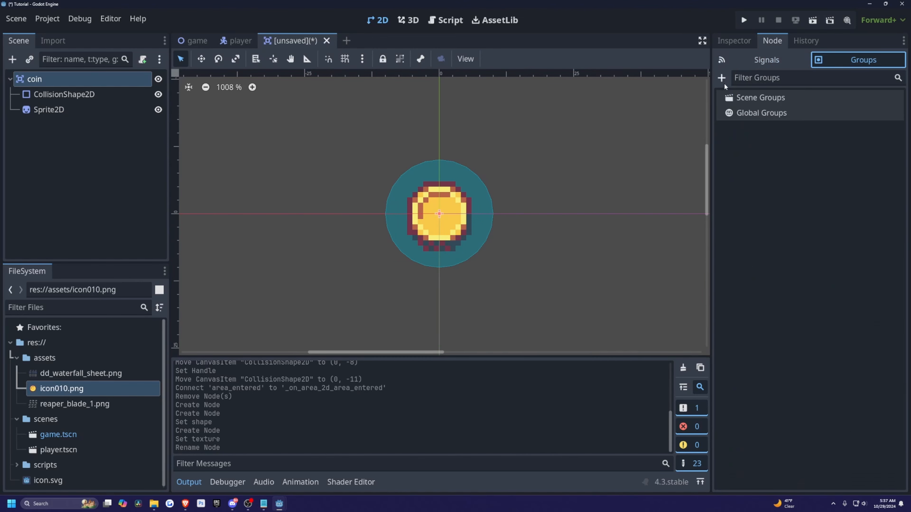
left_click(721, 78)
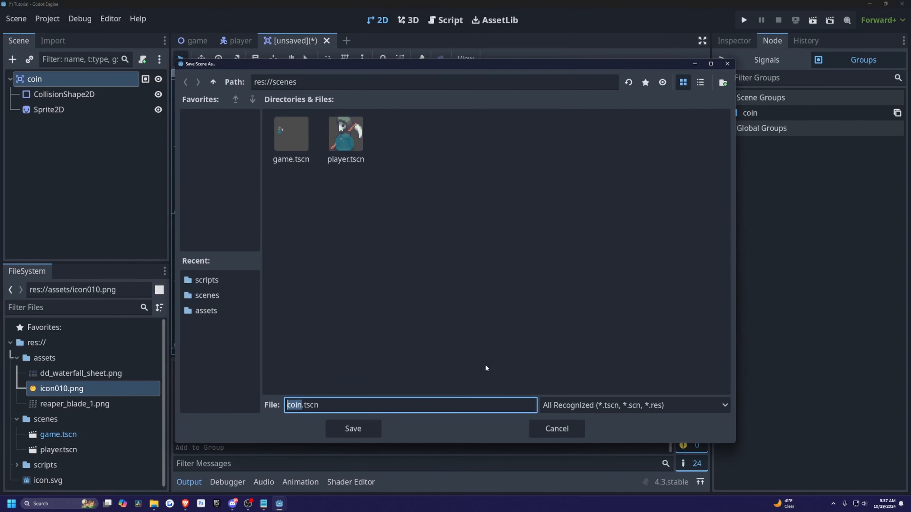
left_click(353, 429)
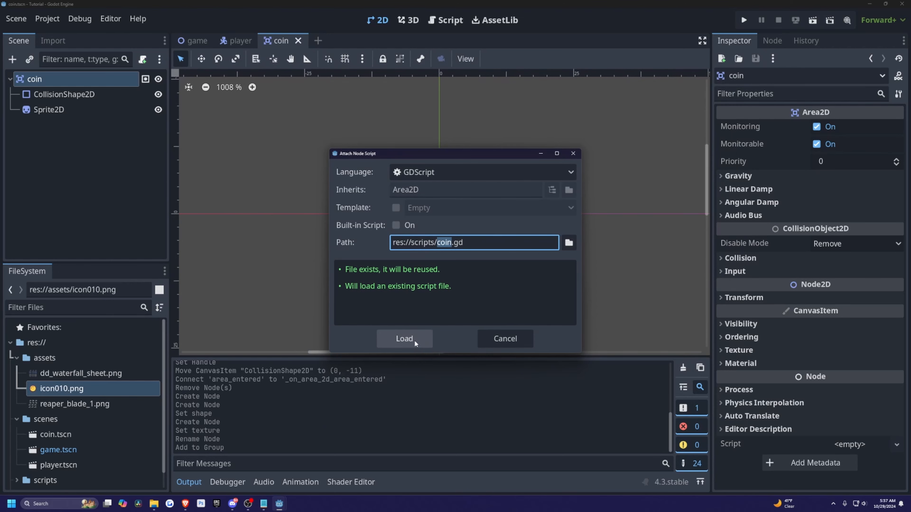
Load res://scripts/coin.gd onto the coin and connect its area_entered signal.
left_click(404, 339)
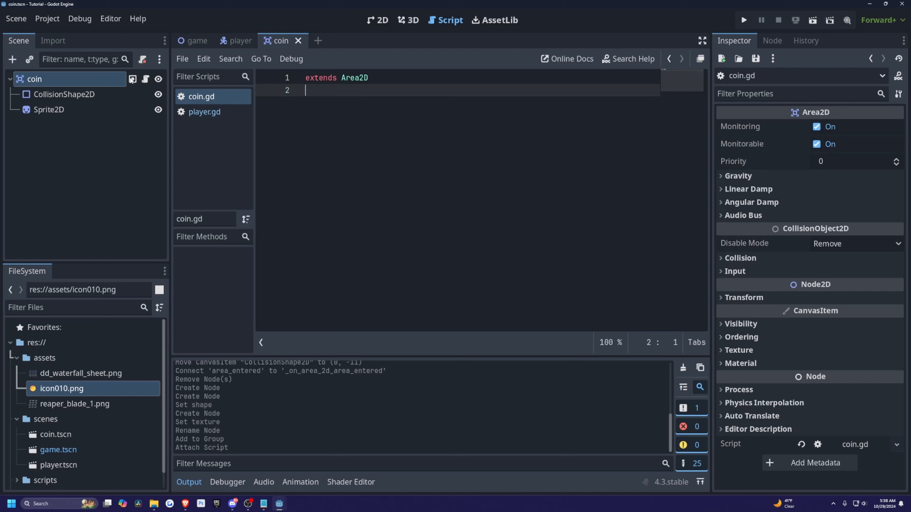
left_click(772, 41)
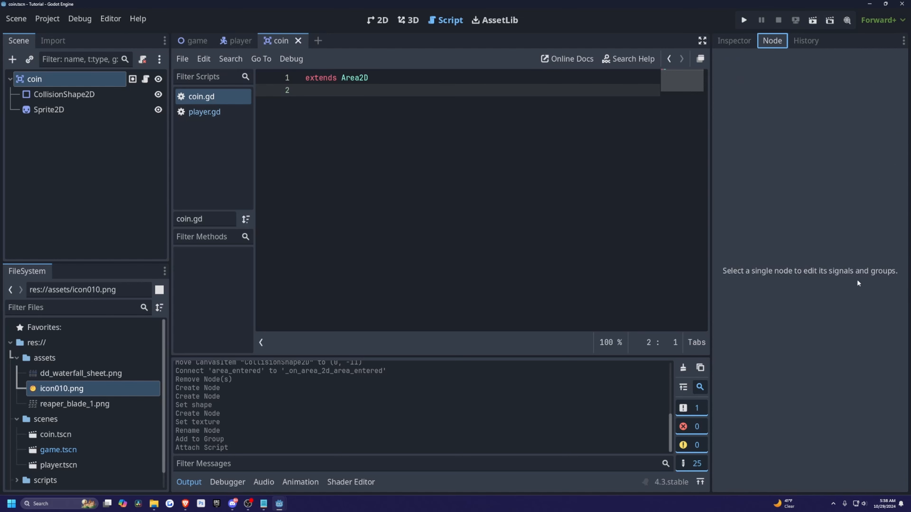
left_click(39, 80)
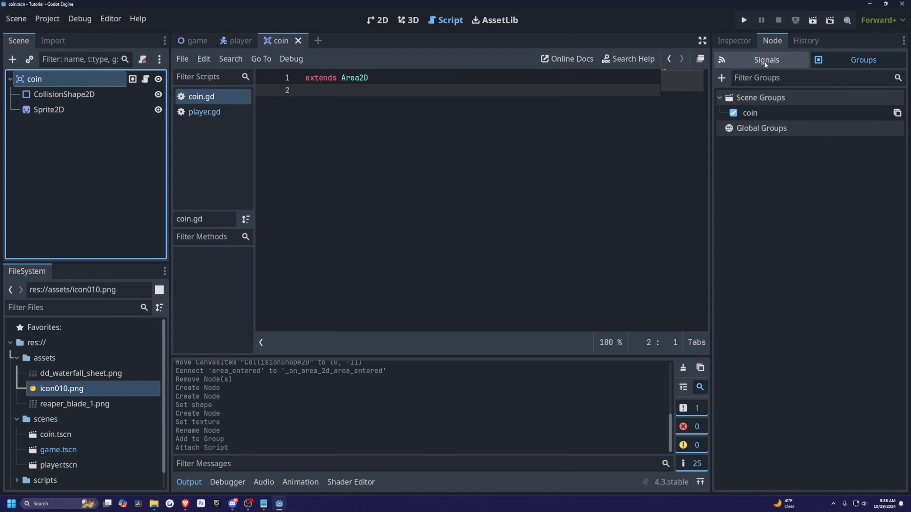
left_click(766, 60)
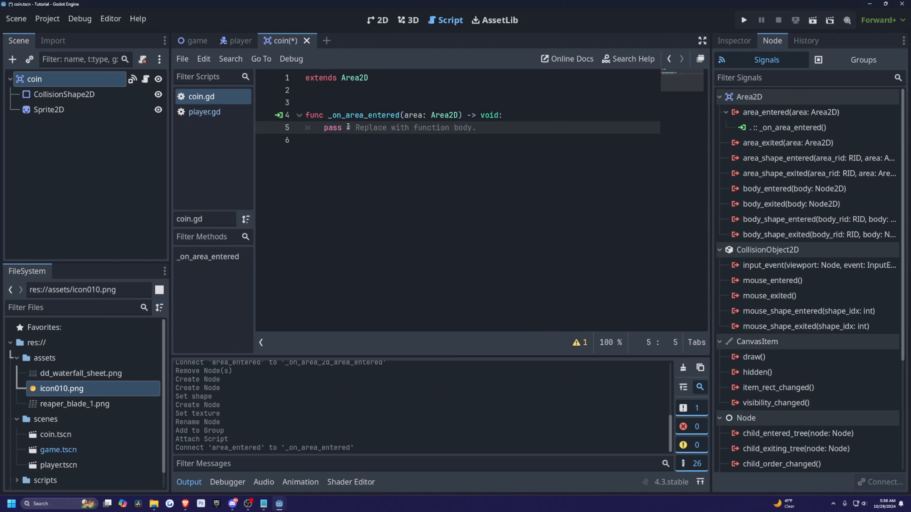
Make _on_area_entered call queue_free() and save the coin script and scene.
type("q")
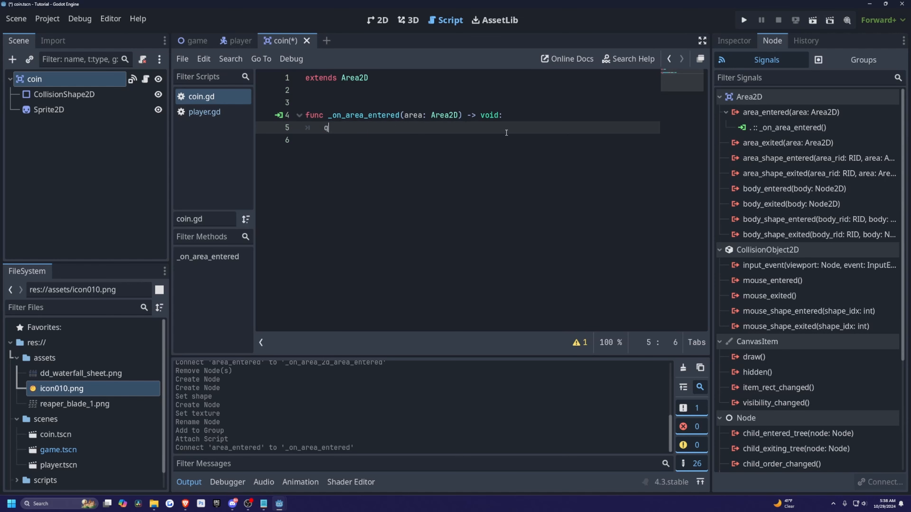
type("u")
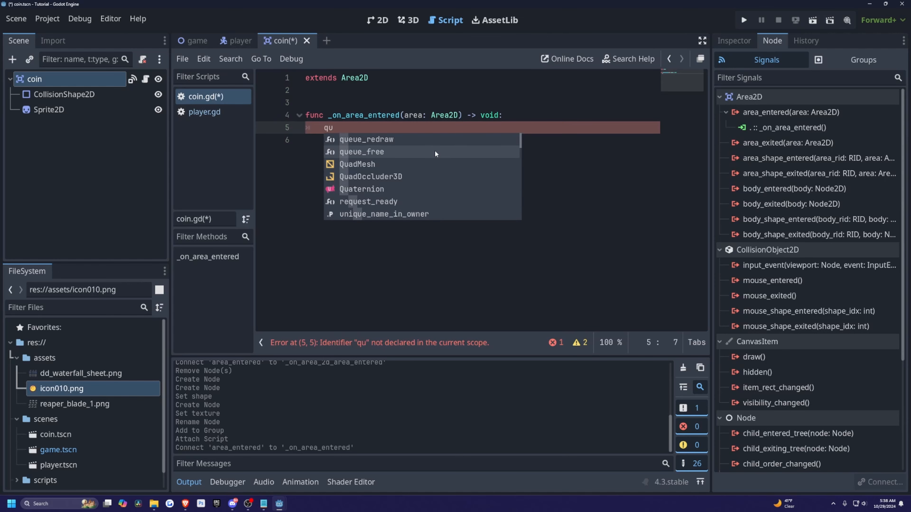
left_click(361, 152)
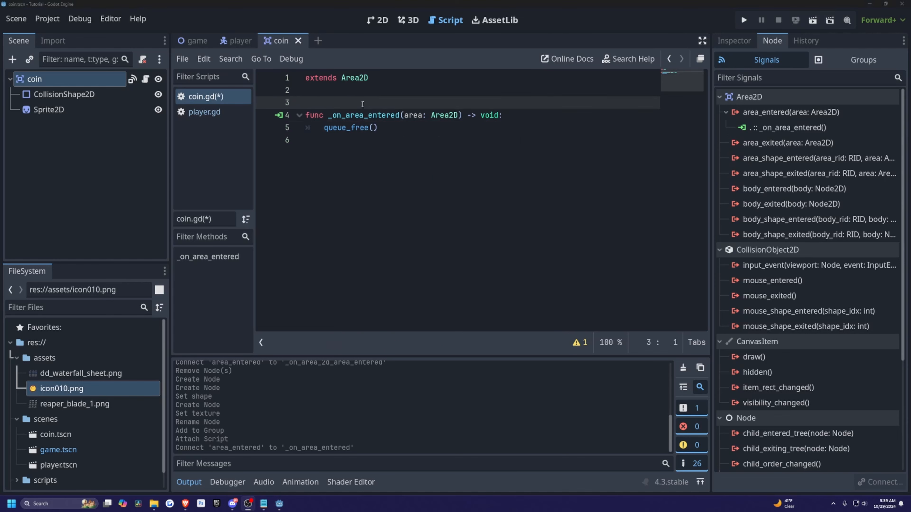
key("ctrl+s")
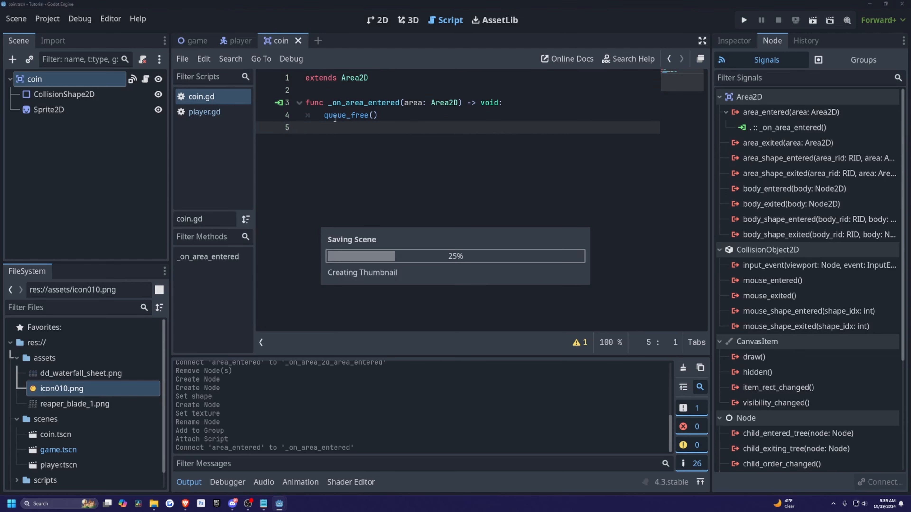
left_click(862, 60)
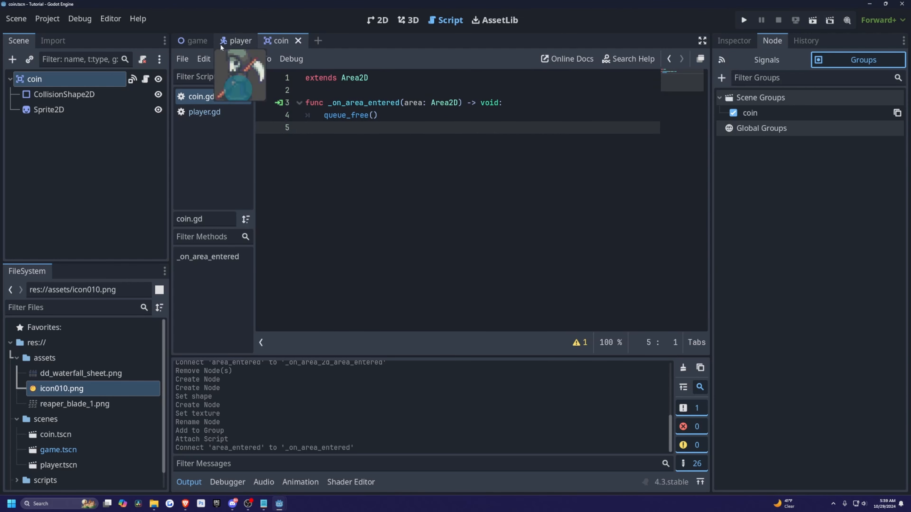
Add an Area2D with a CollisionShape2D child under Player and give it an enlarged CircleShape2D.
left_click(241, 41)
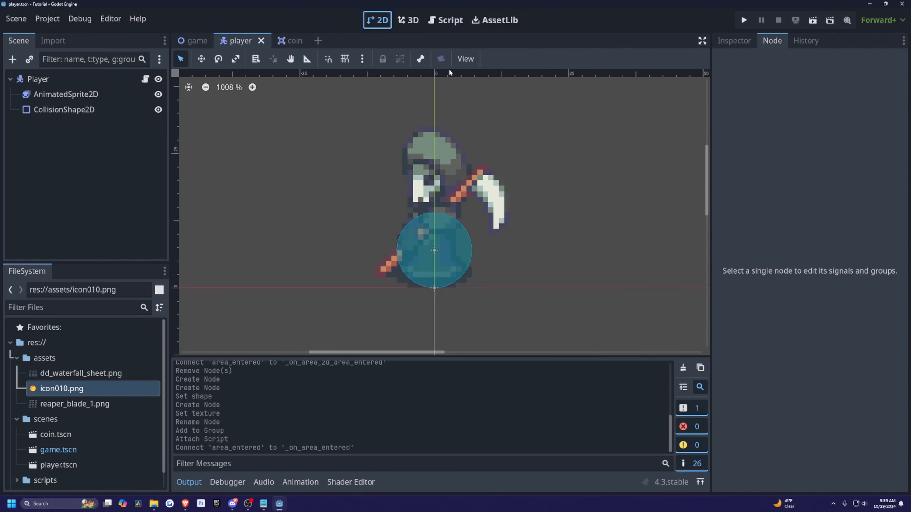
left_click(38, 79)
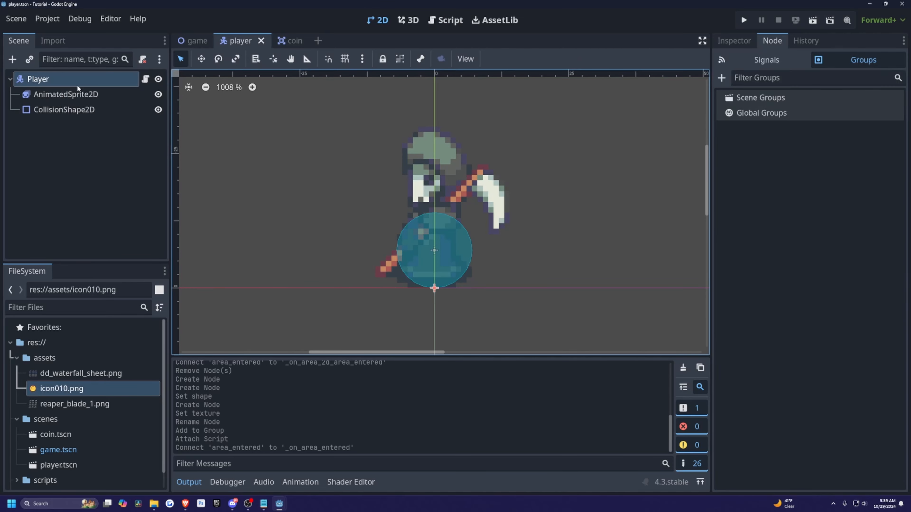
mouse_move(80, 88)
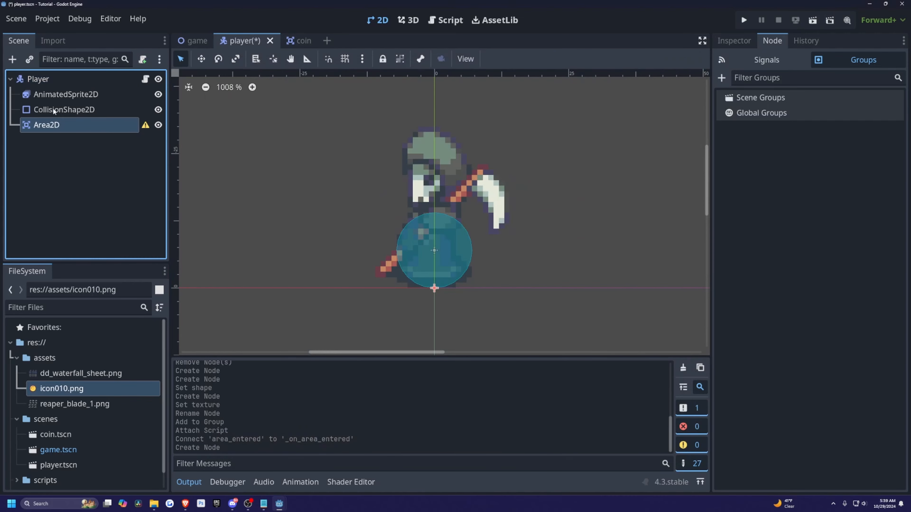
mouse_move(85, 162)
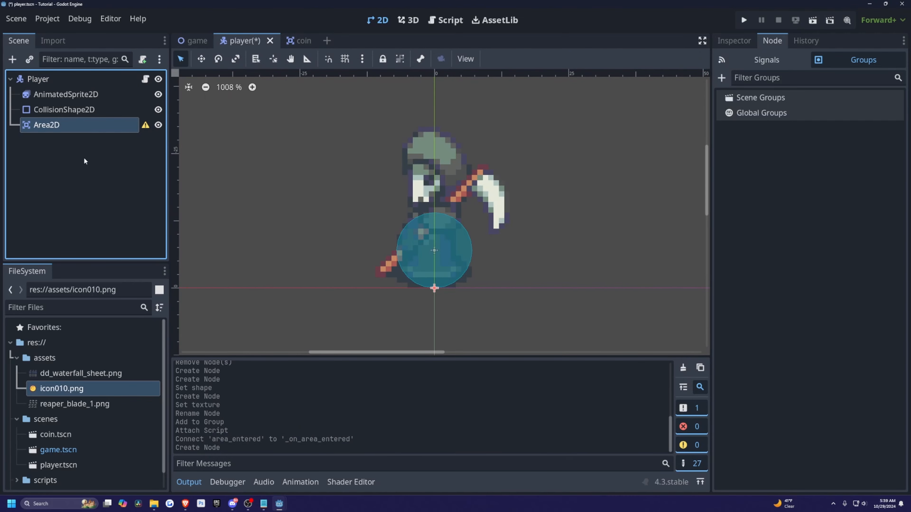
left_click(16, 125)
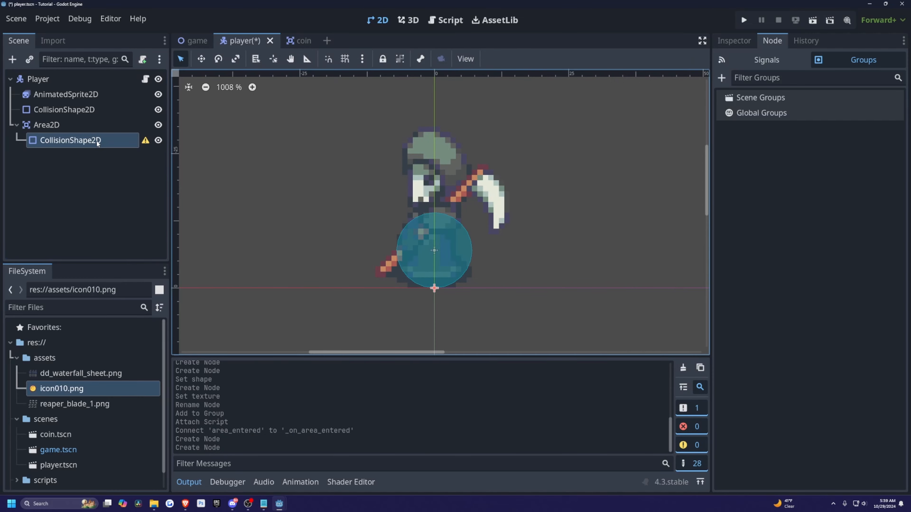
left_click(734, 41)
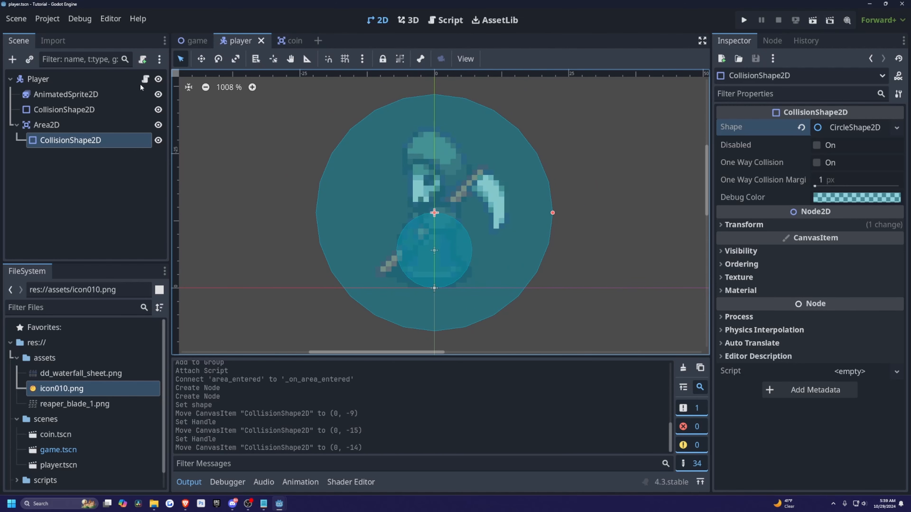
Declare var coin_counter = 0 at the top of player.gd.
left_click(448, 20)
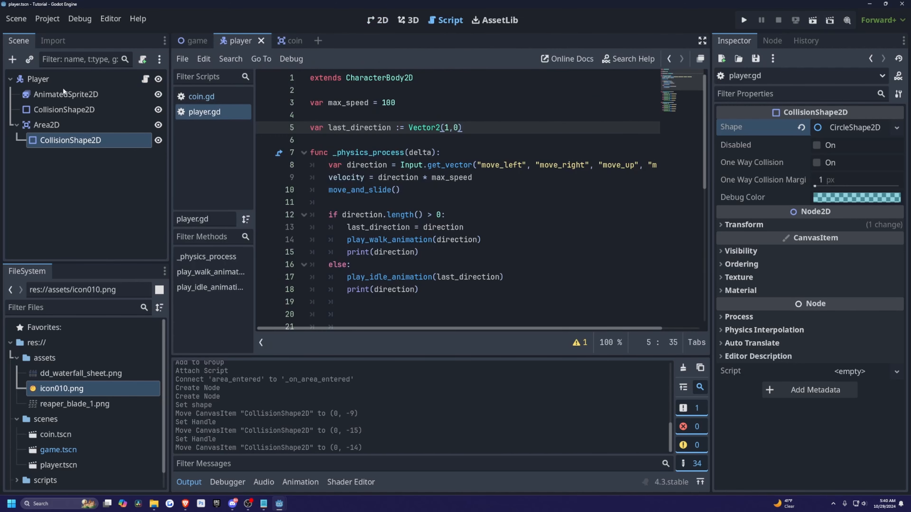
type("var coin_")
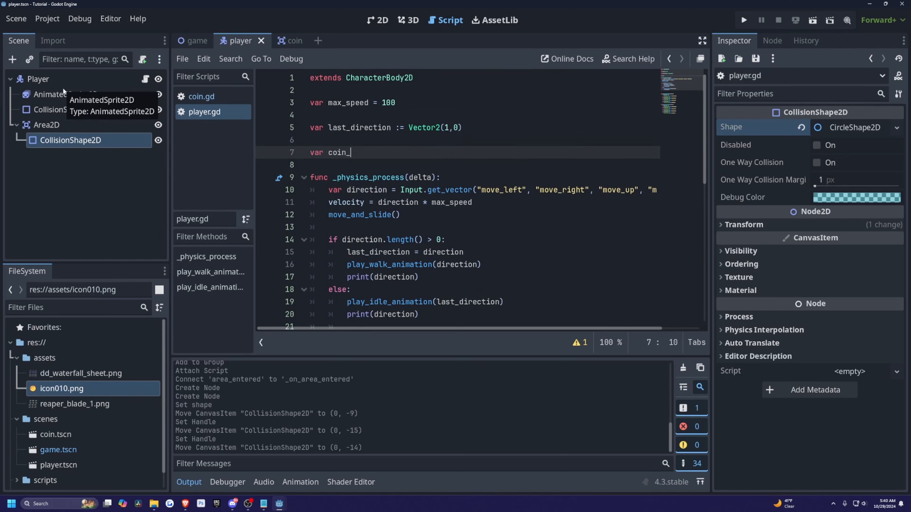
type("counter = 0")
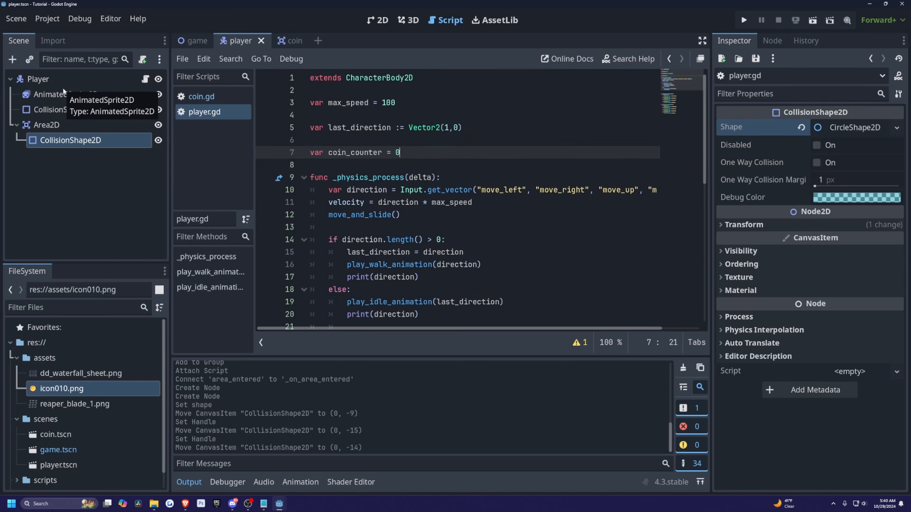
mouse_move(411, 159)
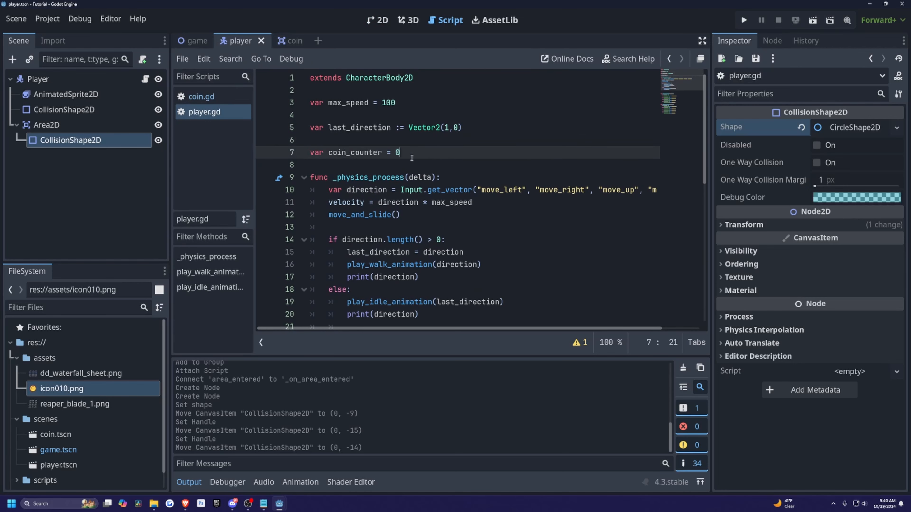
scroll("down", 3)
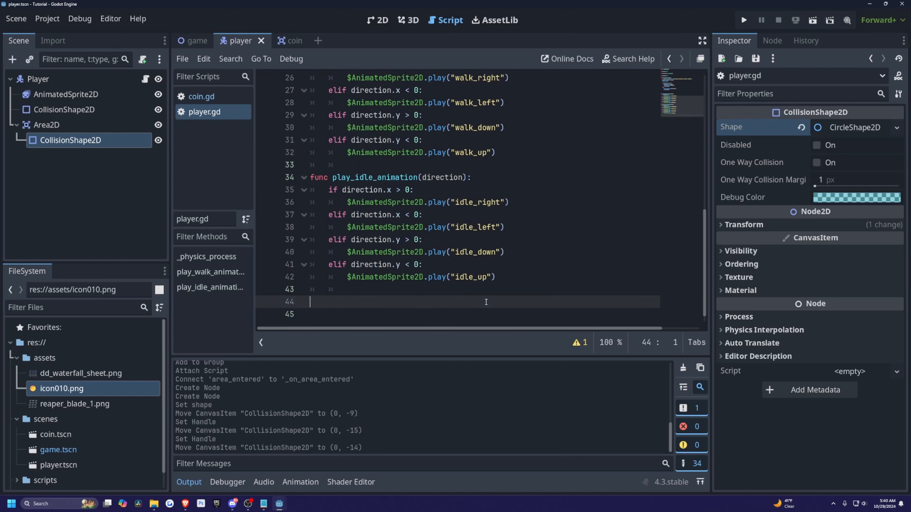
Write func set_count(new_coin_count: int) -> void: assigning coin_counter = new_coin_count.
type("func")
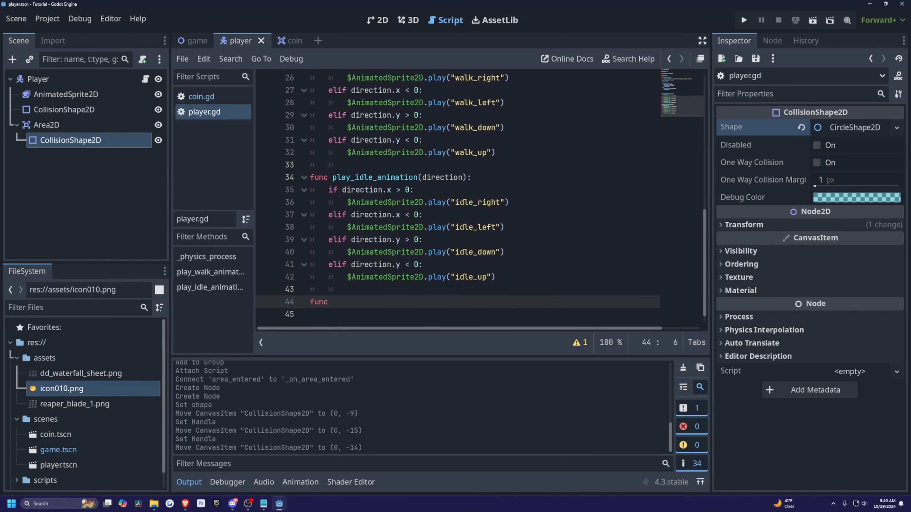
type("set")
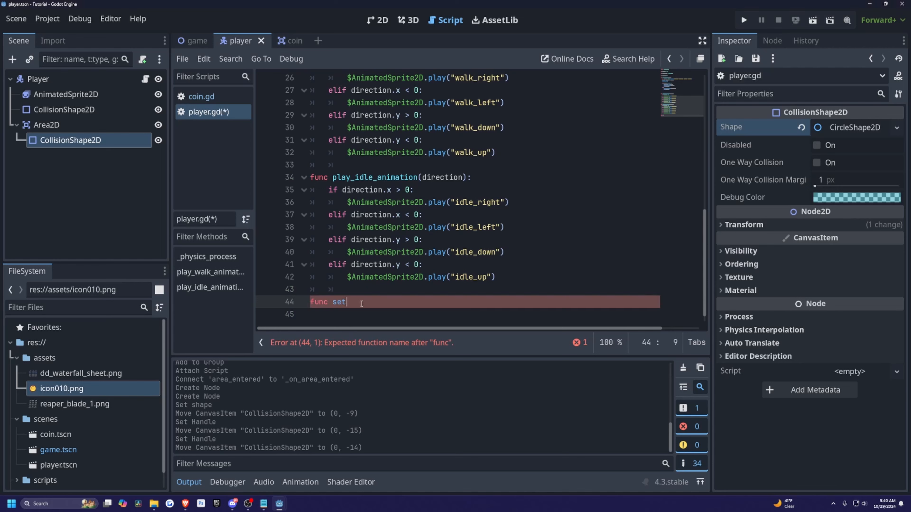
type("_count(new_coin_count: int")
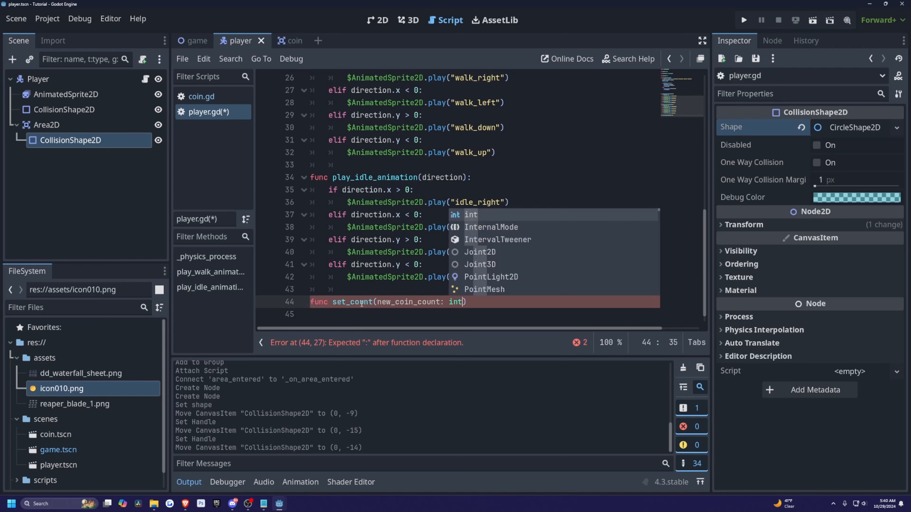
type("-> void:")
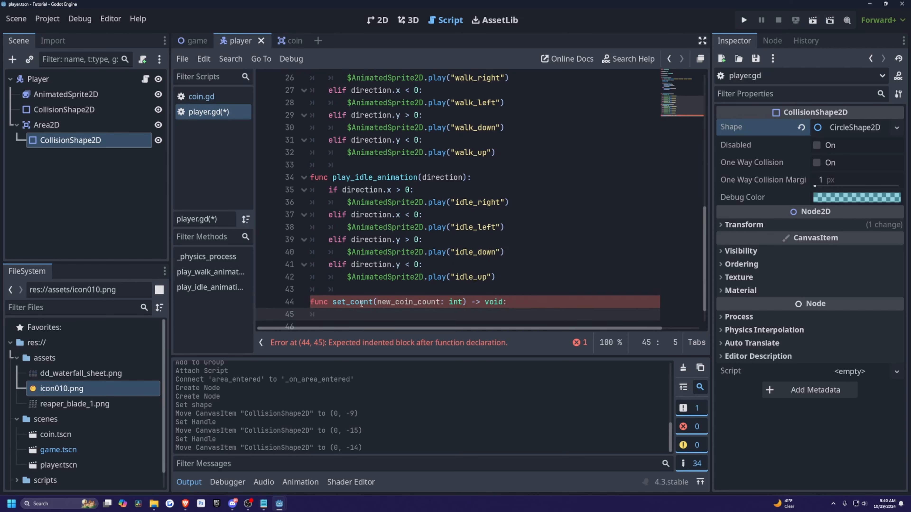
type("coin_counter =")
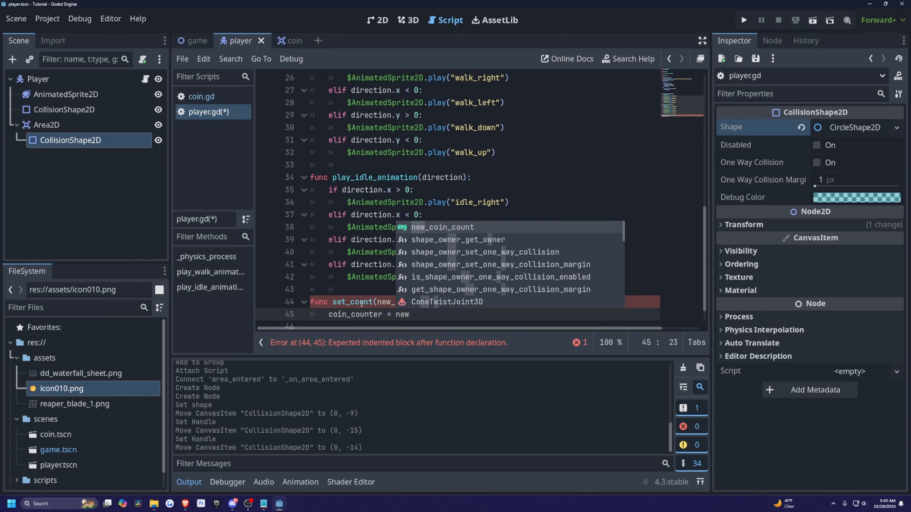
type("new_coin_count: int) -> void:")
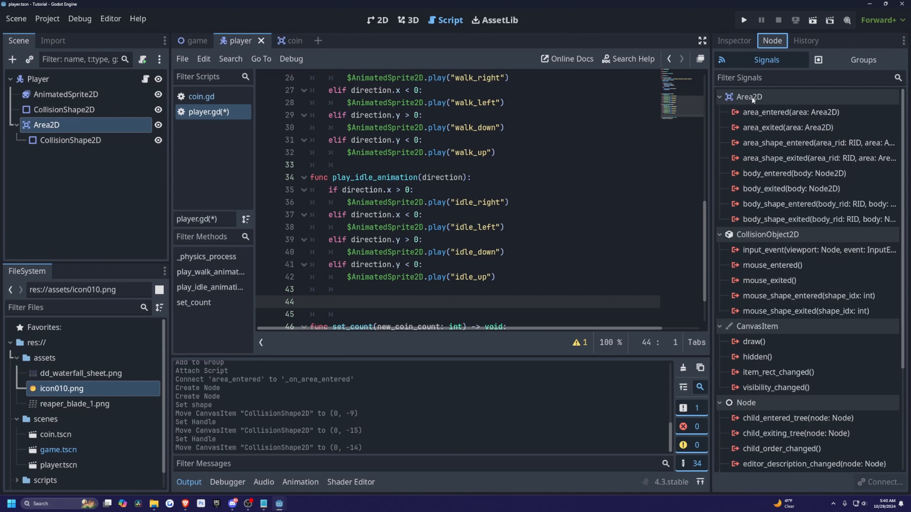
Connect the player Area2D's area_entered and guard the handler with if area.is_in_group("coin"), verifying the coin's group.
left_click(790, 112)
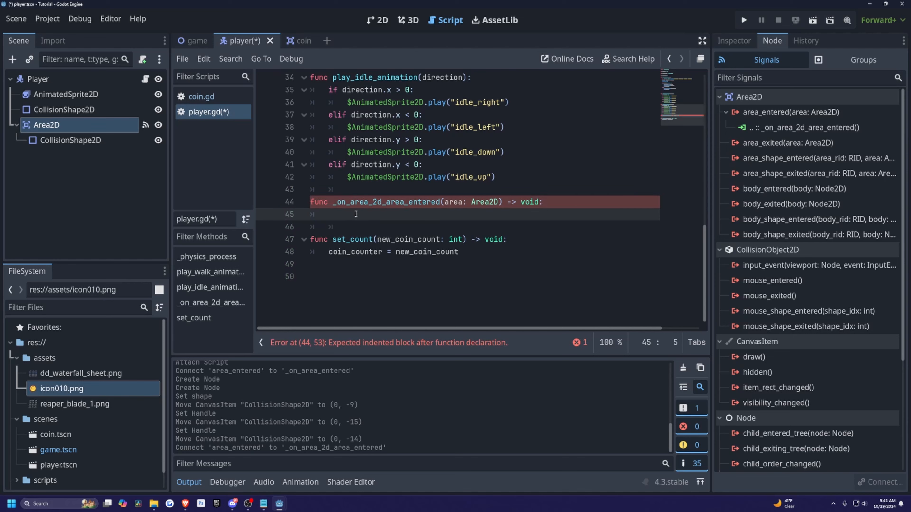
type("if area.")
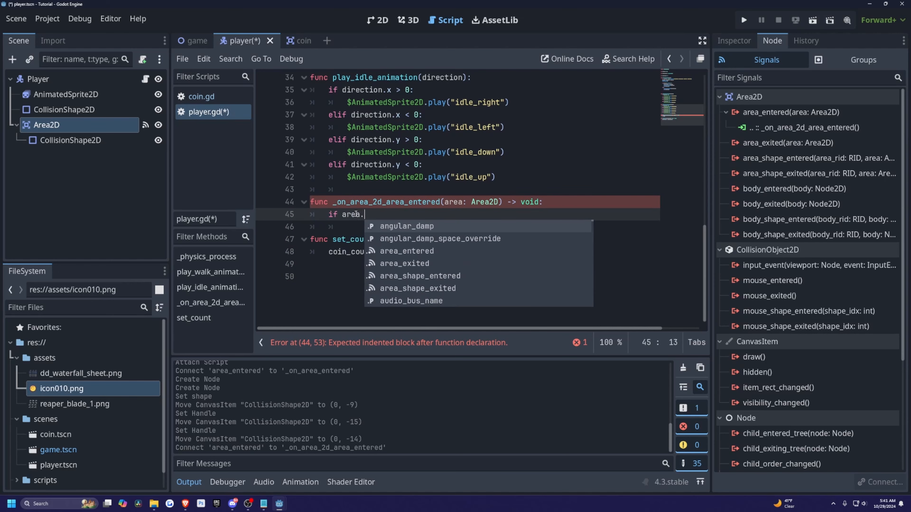
type("is_in_group(")
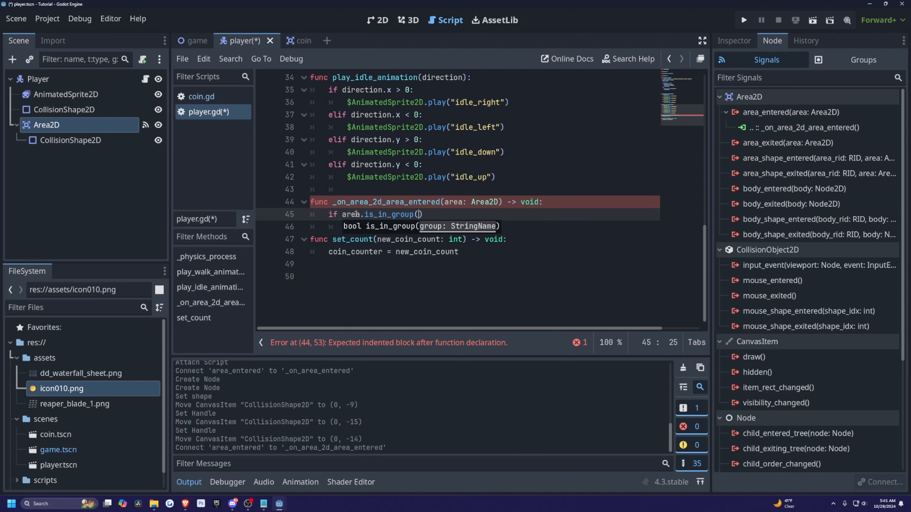
type("\"coin\"")
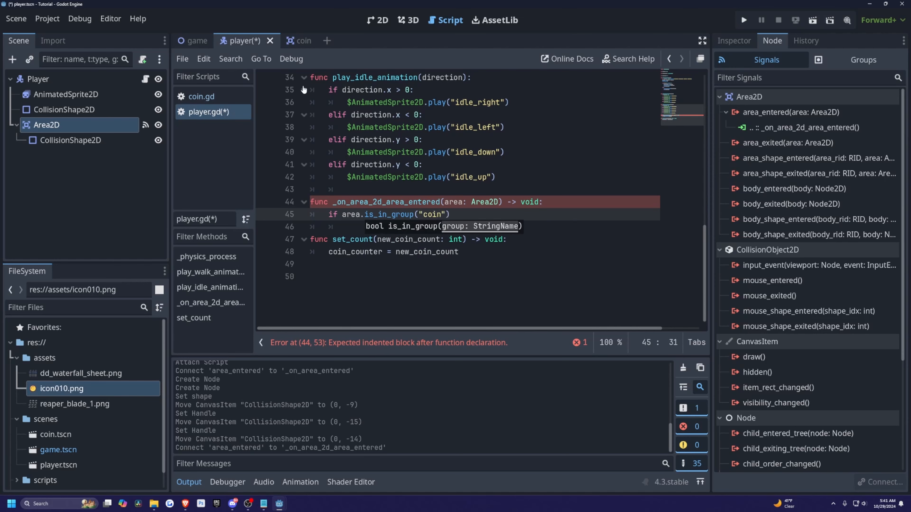
left_click(301, 41)
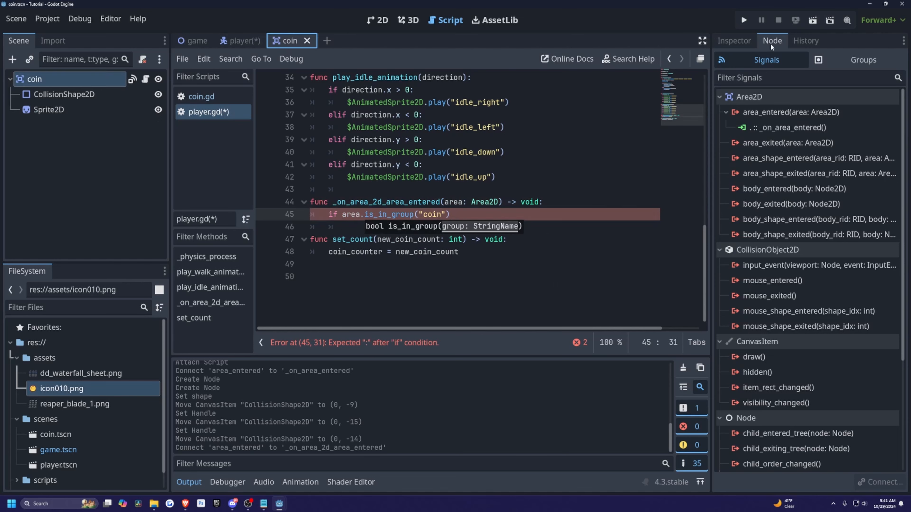
left_click(863, 60)
type(":")
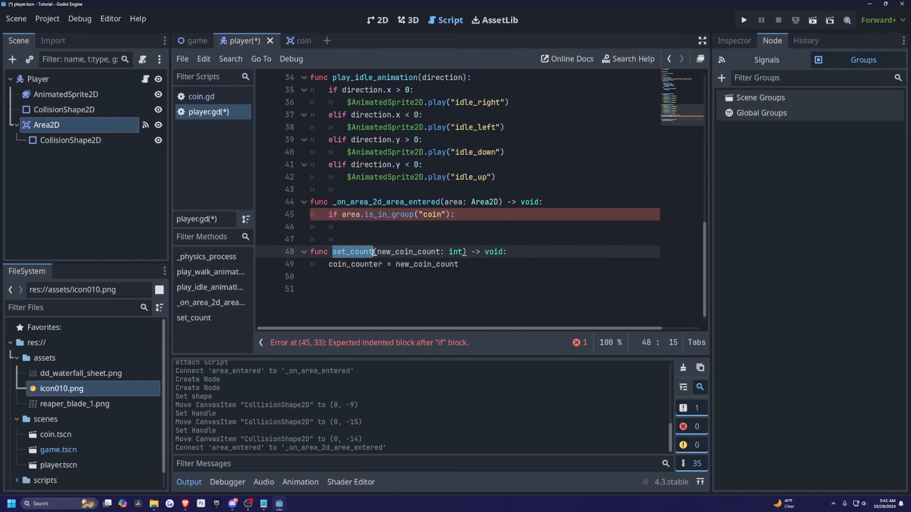
Rename the setter to set_coin and call set_coin(coin_counter + 1) then print in the handler.
left_click(361, 252)
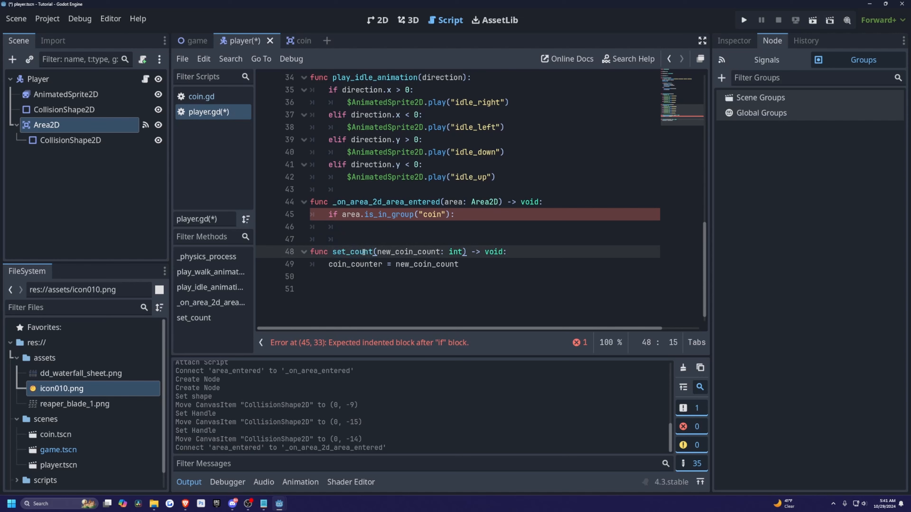
type("set_coin")
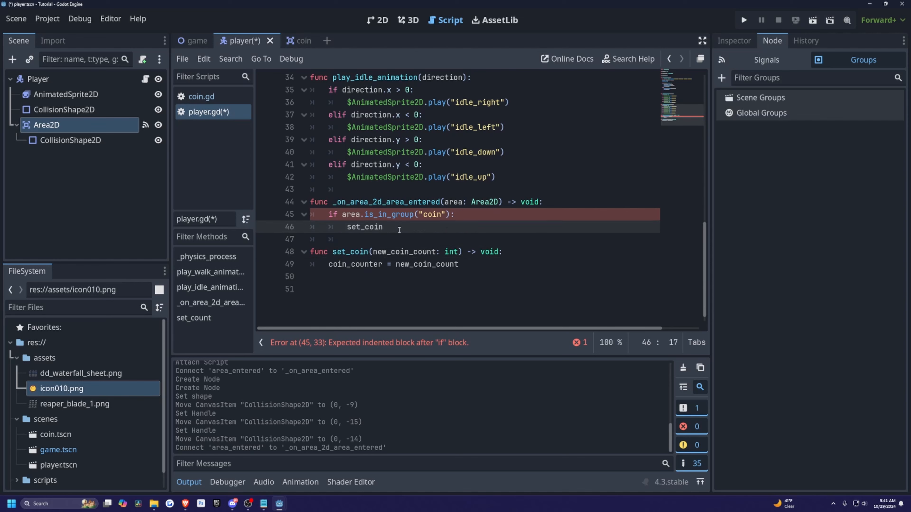
type("()")
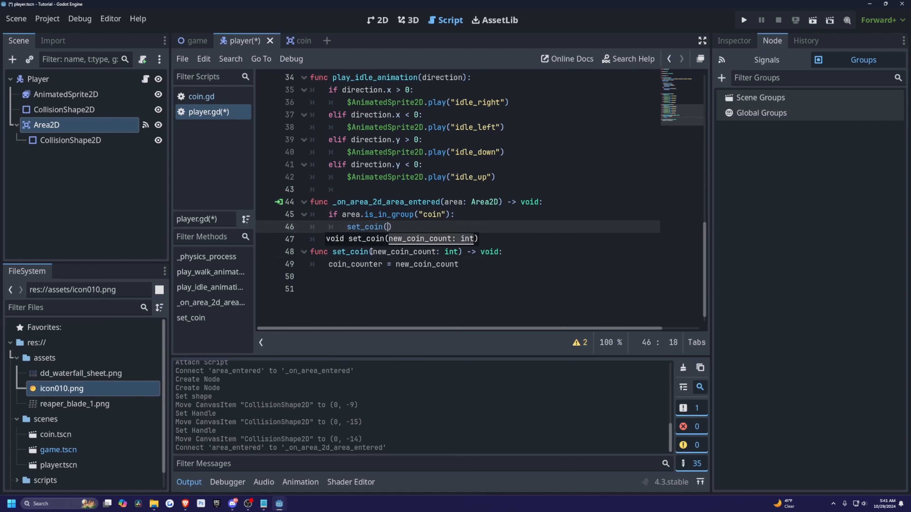
type("coin_counter + 1")
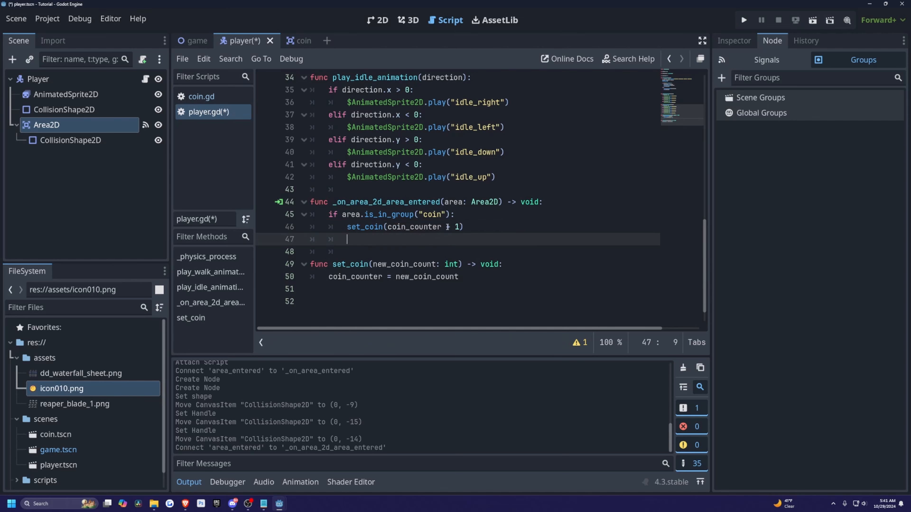
type("pr")
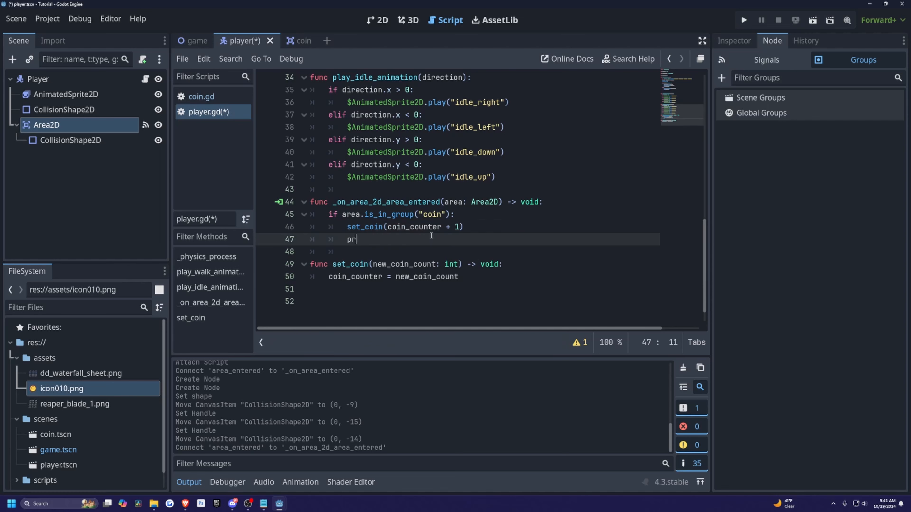
Finish print(coin_counter), then drag coin.tscn instances into the game scene's 2D view.
type("int(coin_counter)")
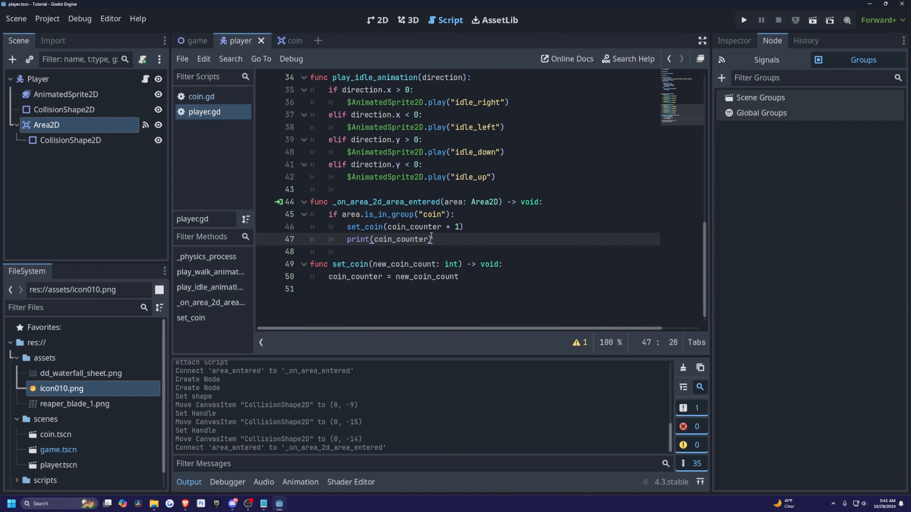
left_click(197, 41)
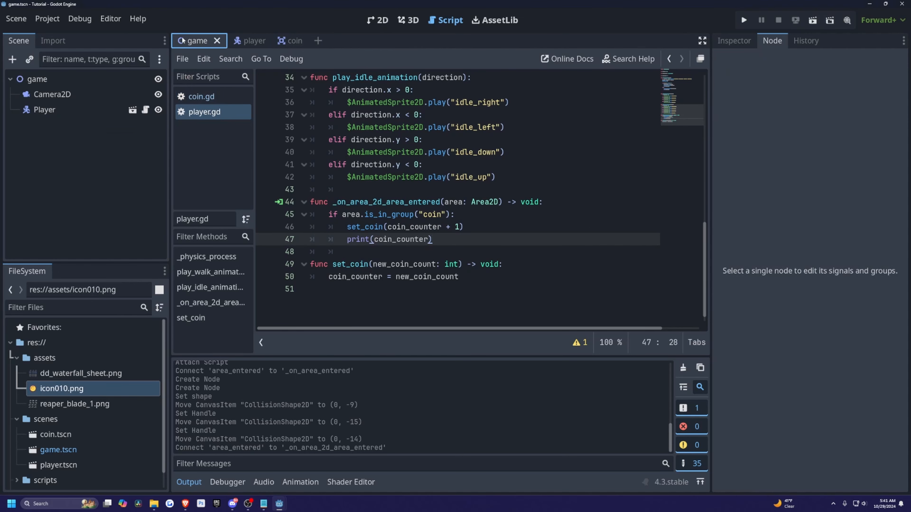
left_click(382, 19)
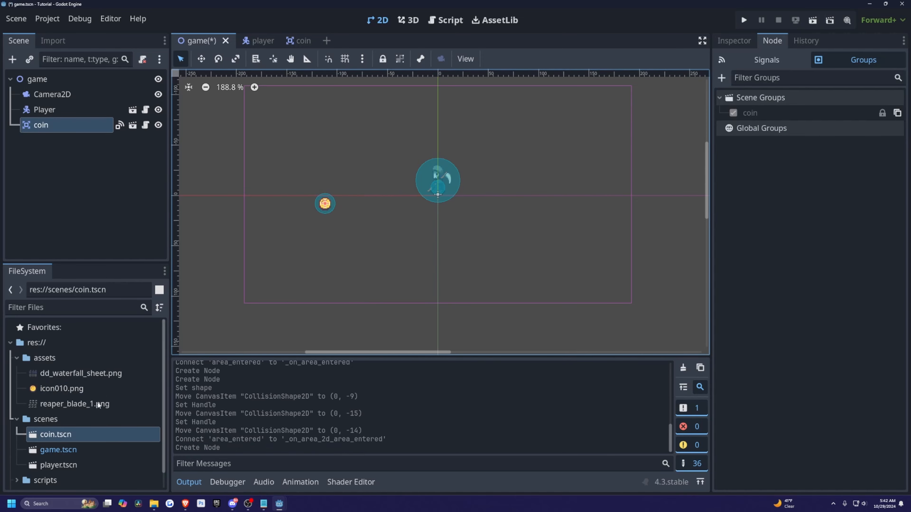
left_click_drag(56, 434, 494, 246)
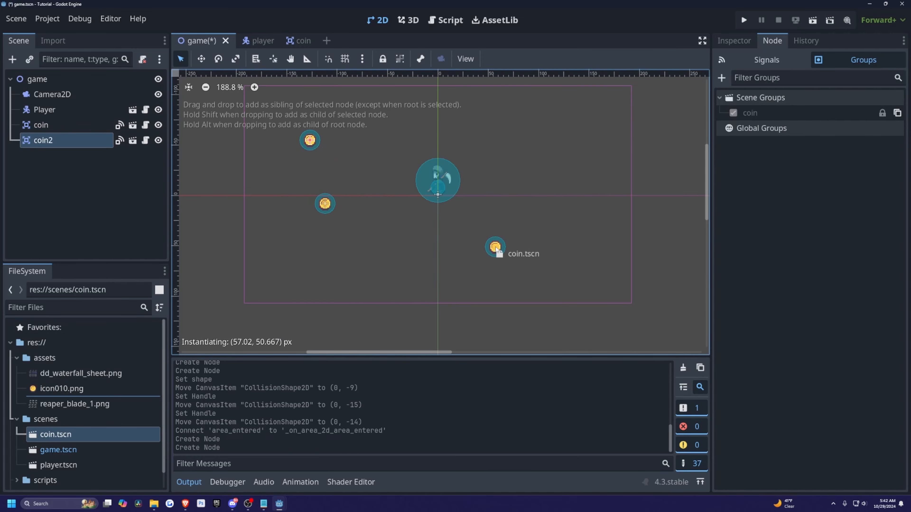
Run the game, collect the coins to see counts 1, 2, 3, and close the game window.
left_click(745, 19)
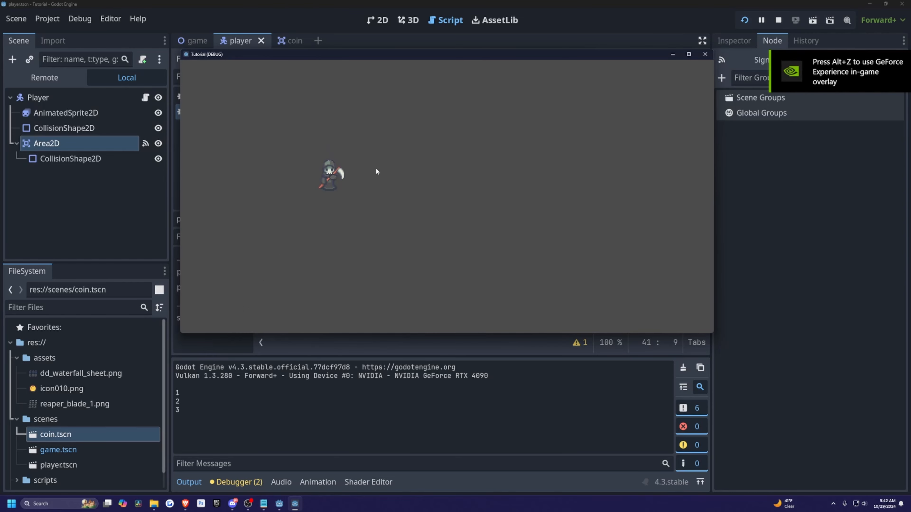
mouse_move(705, 54)
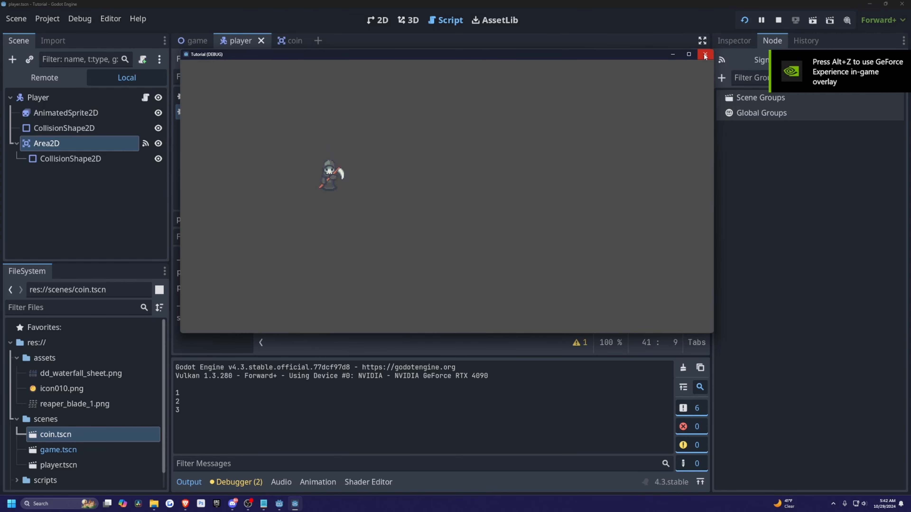
left_click(704, 54)
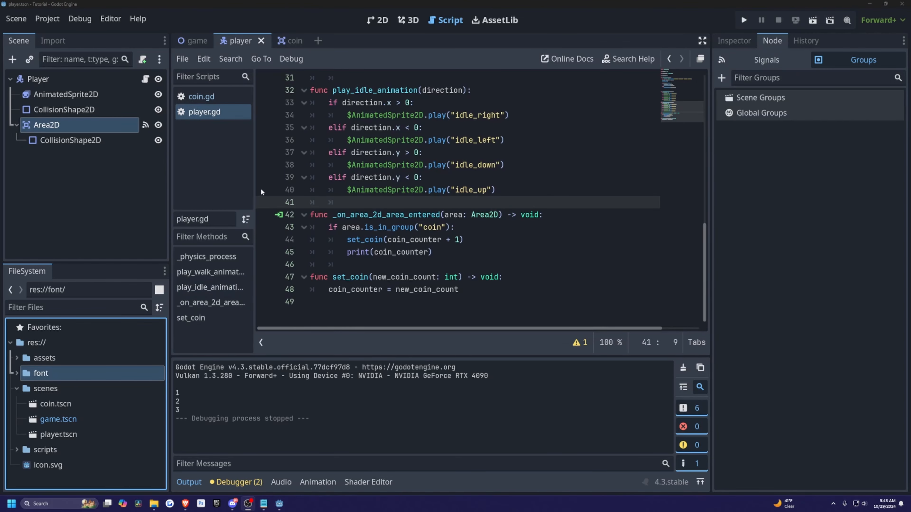
left_click(47, 19)
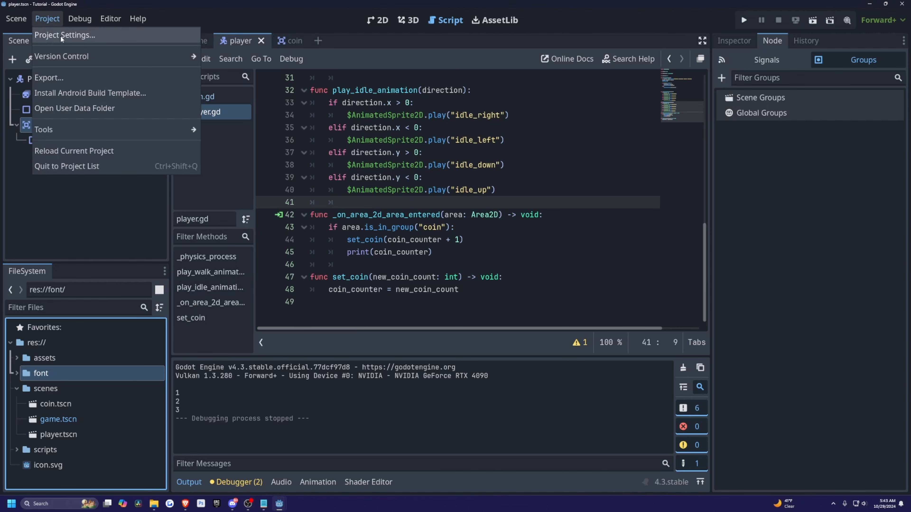
left_click(66, 35)
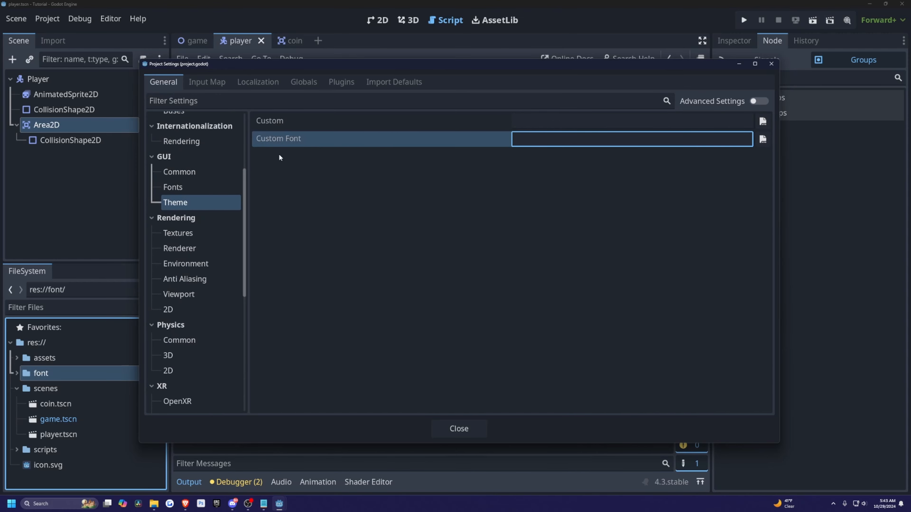
left_click(763, 139)
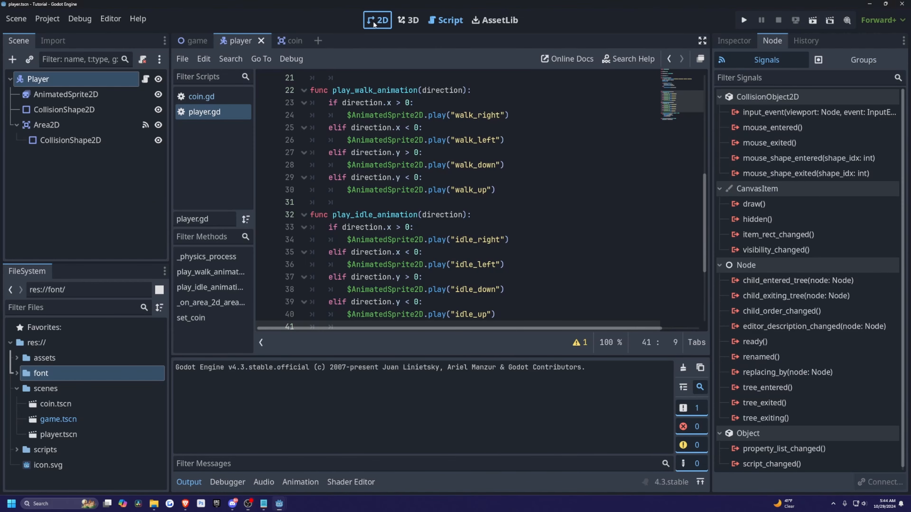
Add a Label child node under the game scene's root.
left_click(378, 20)
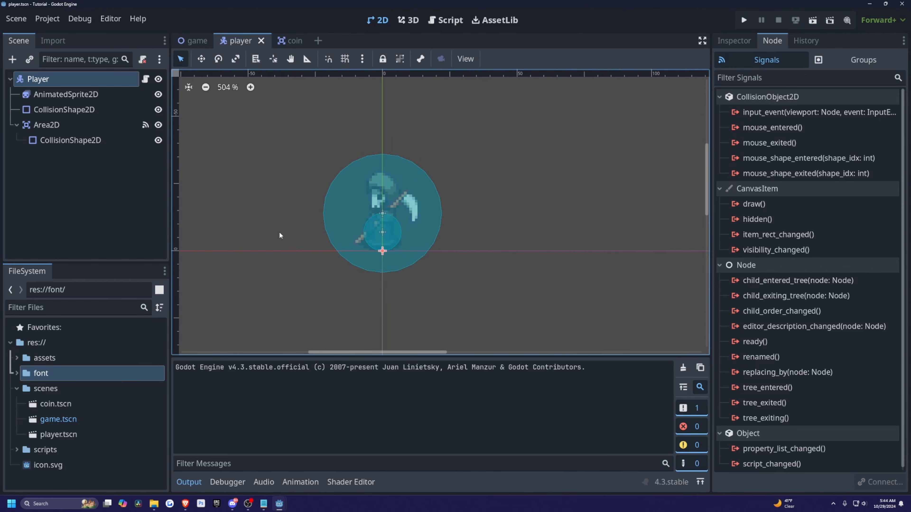
left_click(196, 41)
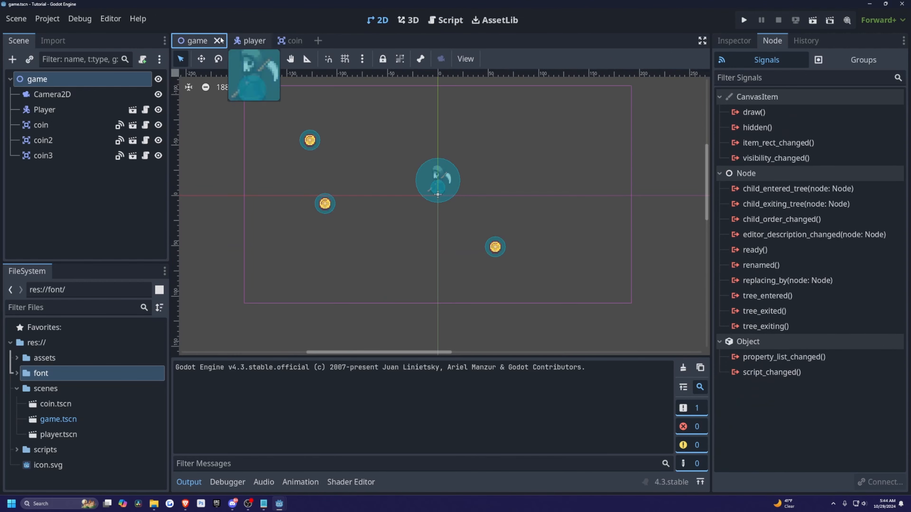
left_click(36, 79)
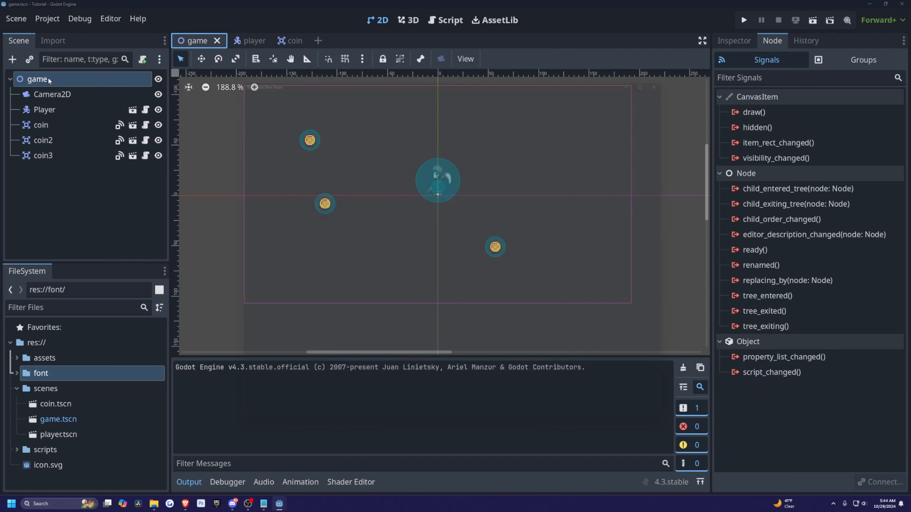
left_click(12, 59)
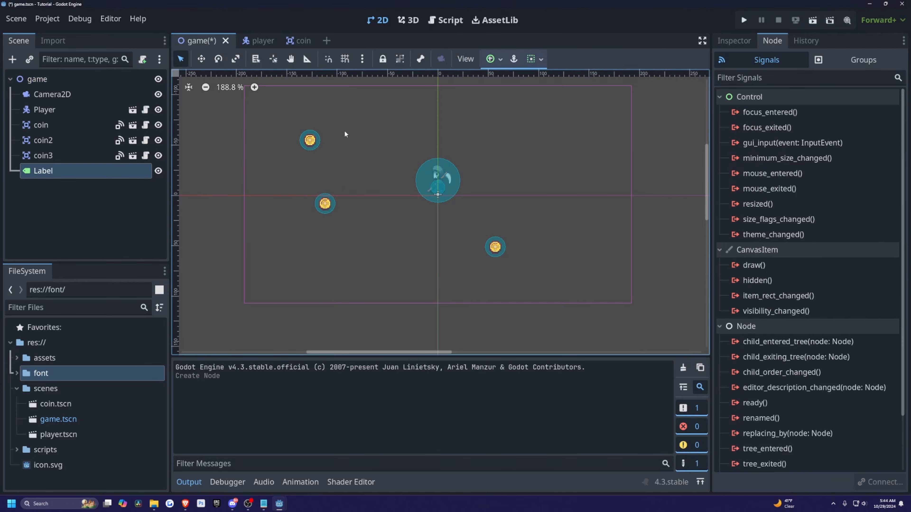
mouse_move(173, 127)
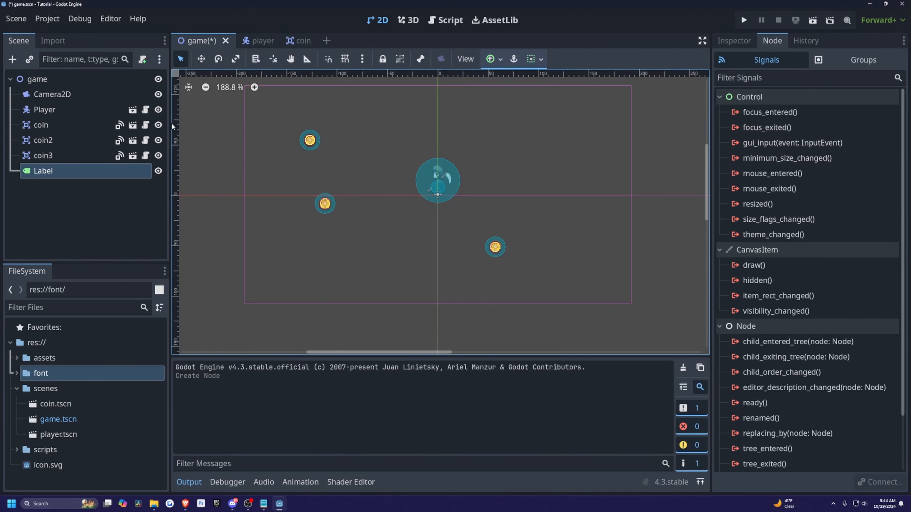
Set the Label's Text property to 'Coin Count: 0' in the Inspector.
left_click(733, 41)
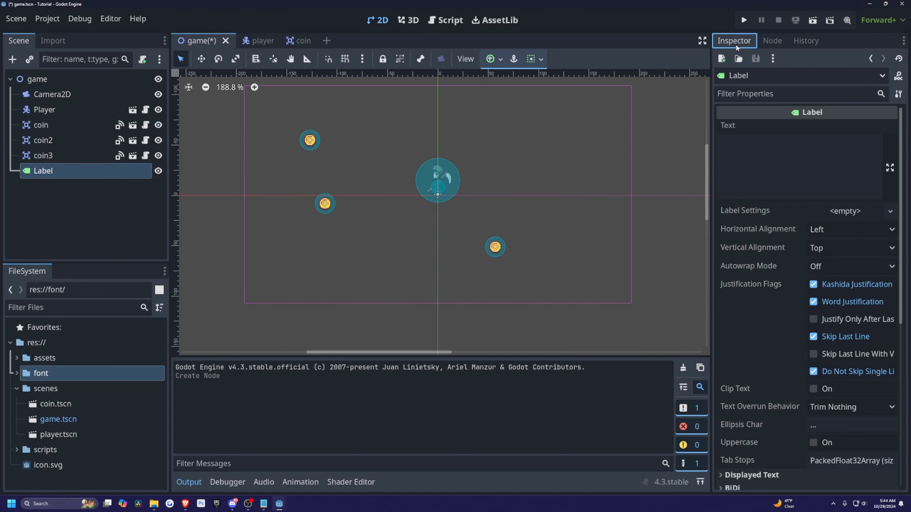
type("coin")
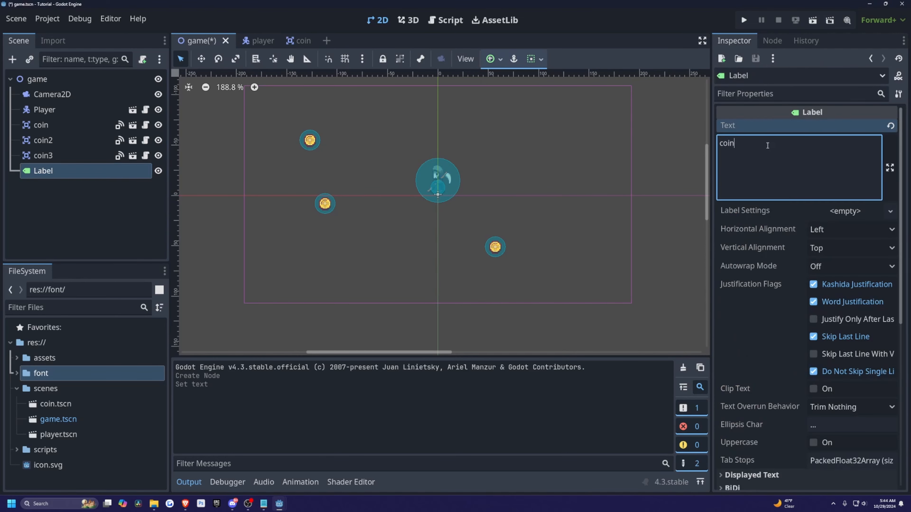
type("C")
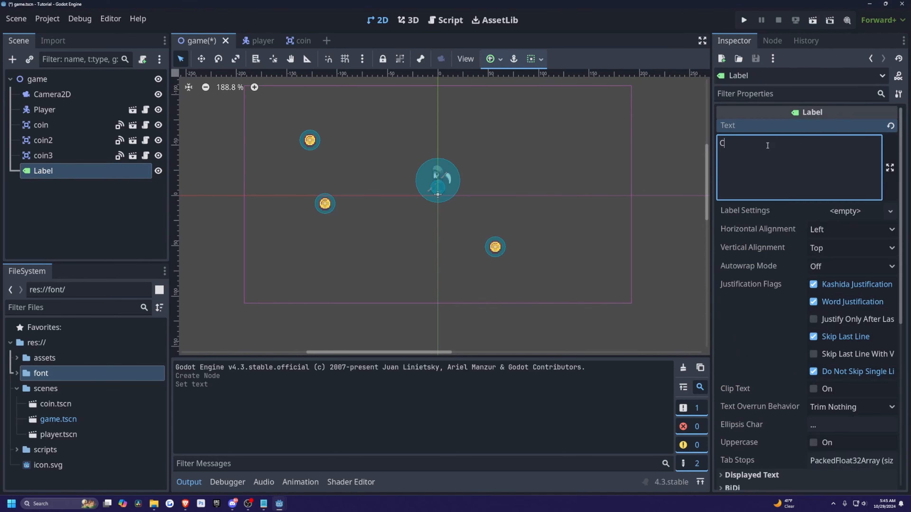
type("oin Count: 0")
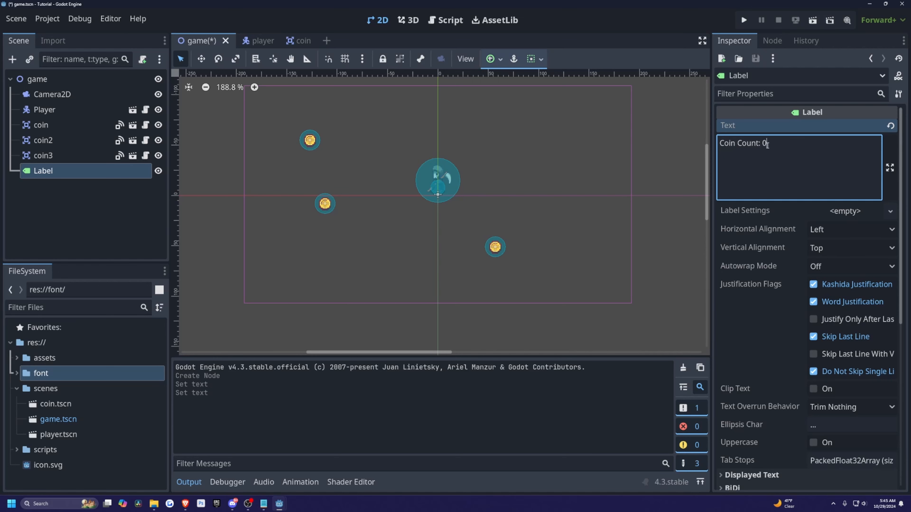
Create New LabelSettings, move the label to the view's top-left, and nest it with Camera2D under Player.
left_click(845, 211)
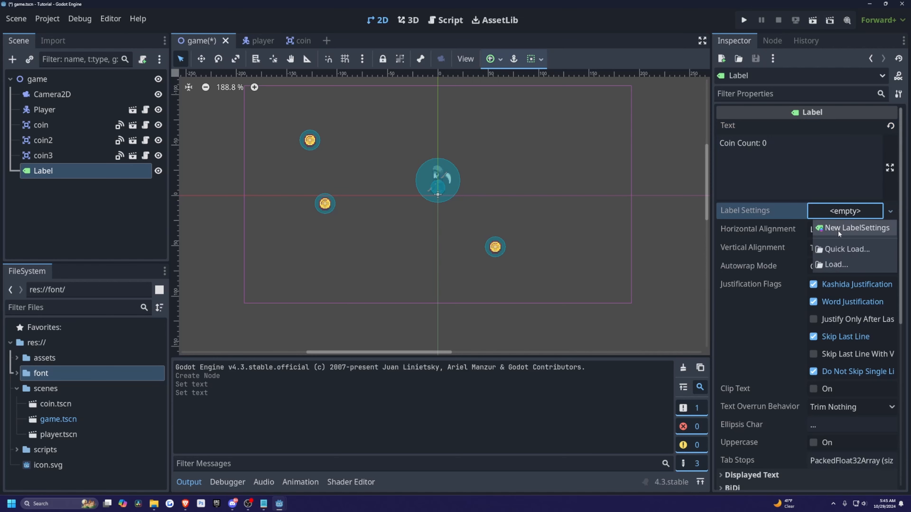
left_click(857, 228)
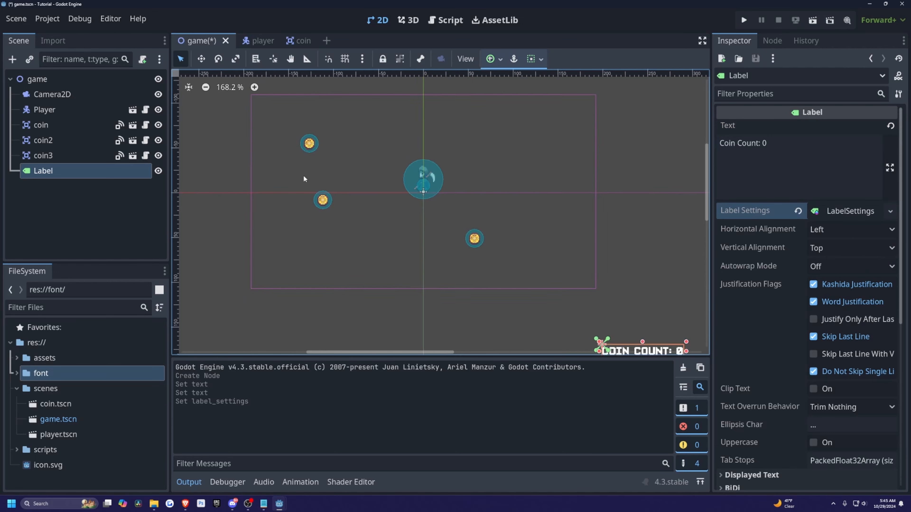
scroll("down", 3)
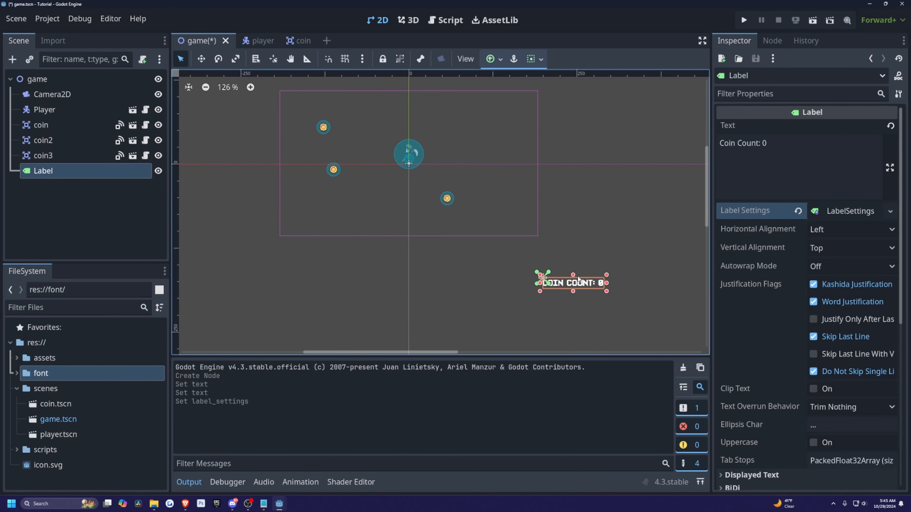
left_click_drag(571, 282, 319, 106)
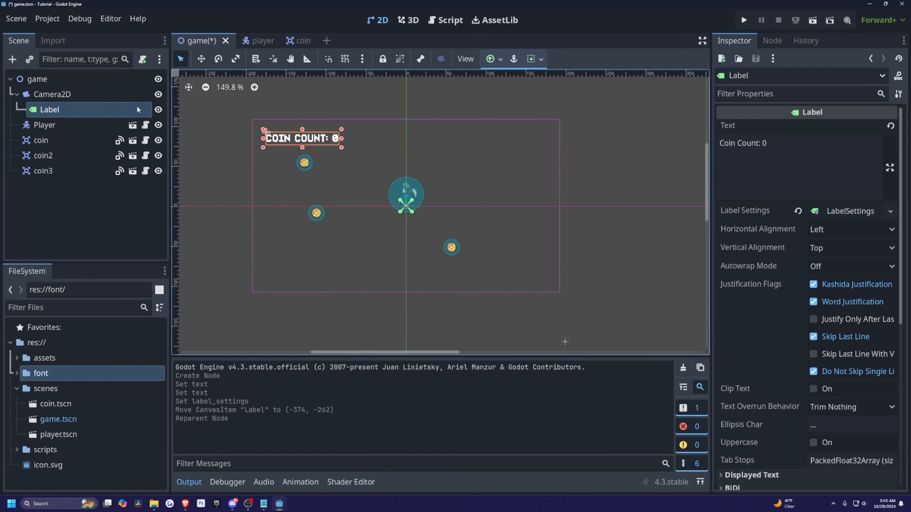
left_click(52, 95)
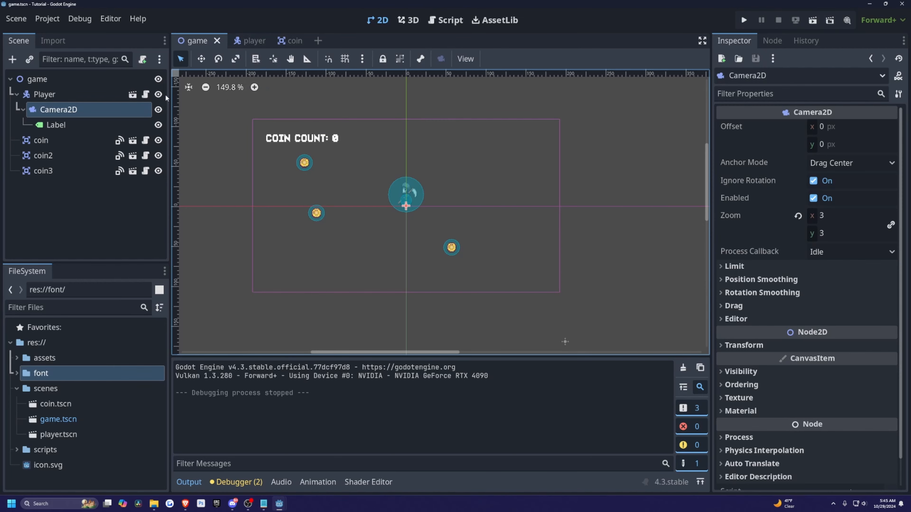
left_click(445, 20)
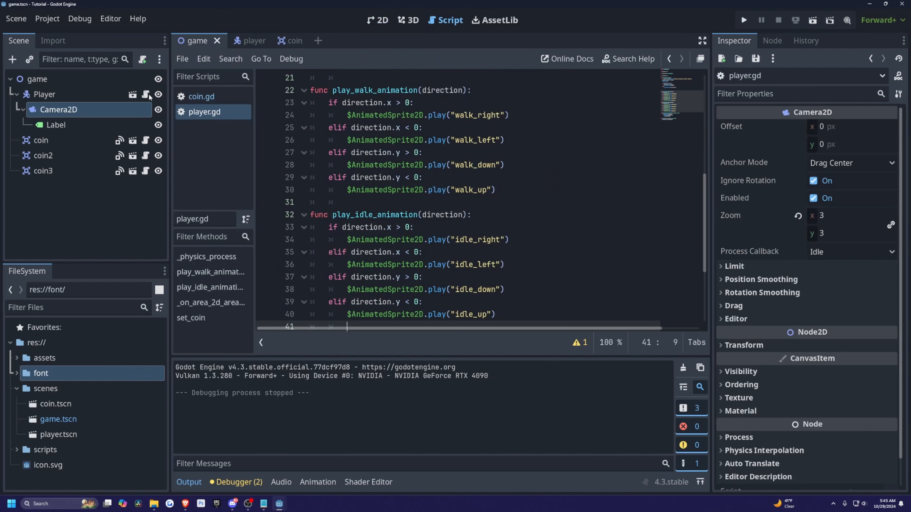
left_click(56, 124)
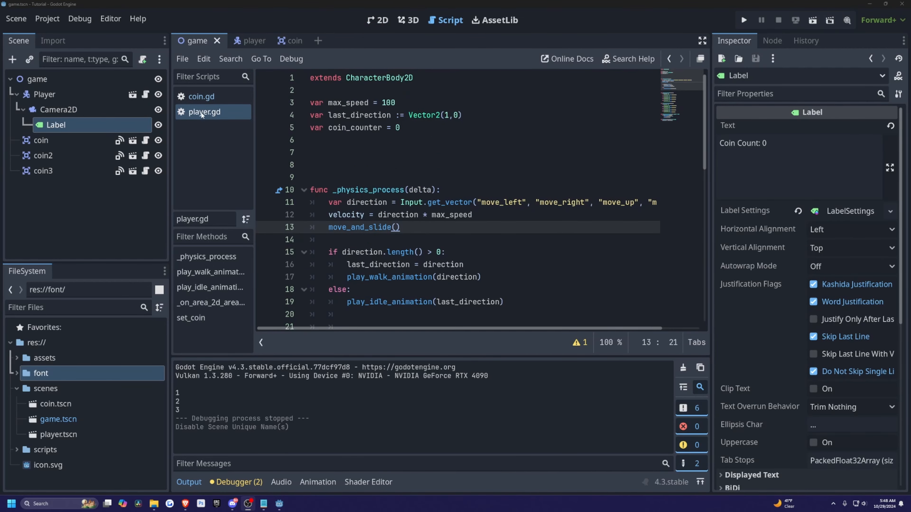
left_click(326, 152)
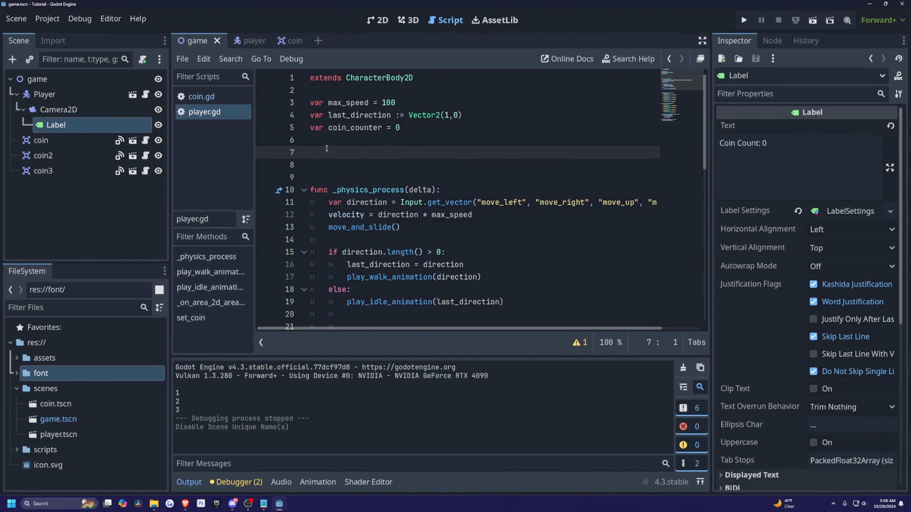
type("@onready")
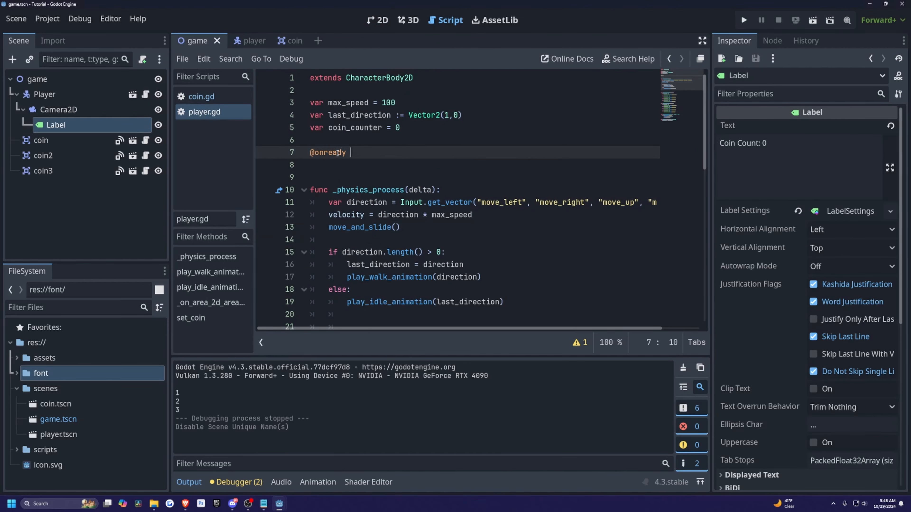
type("var coin_label =")
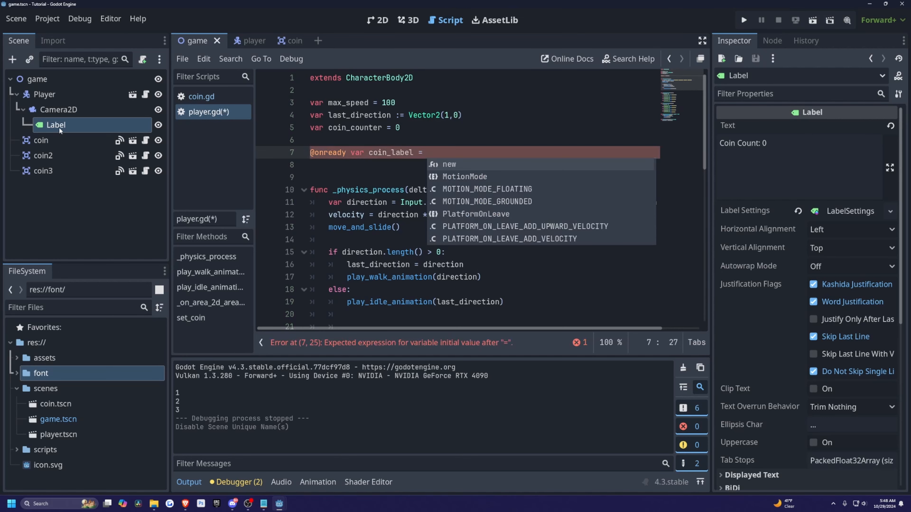
Make Label accessible as a unique name, assign coin_label = %Label, save, and jump to set_coin.
right_click(56, 125)
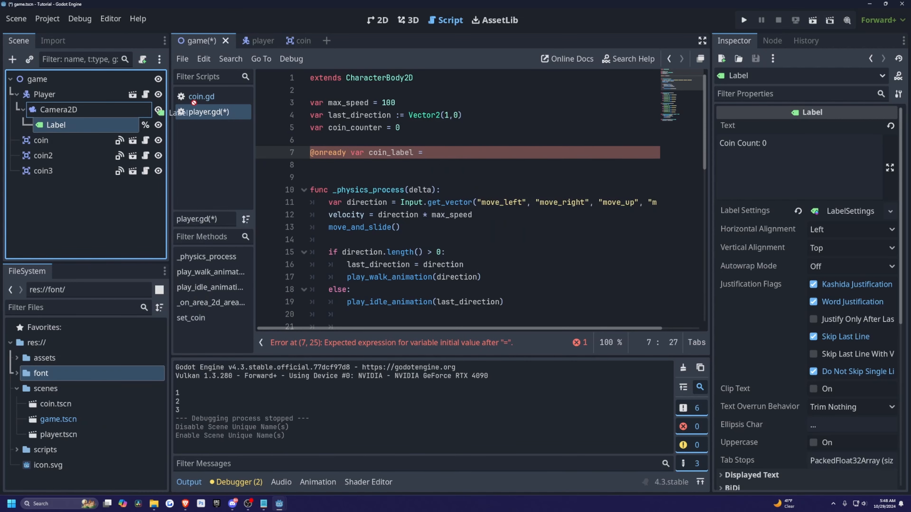
type("%Label")
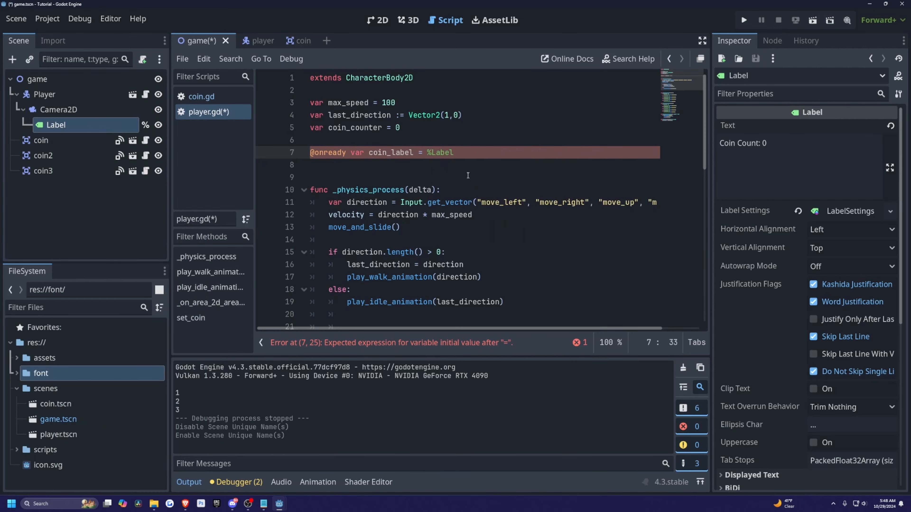
key("ctrl+s")
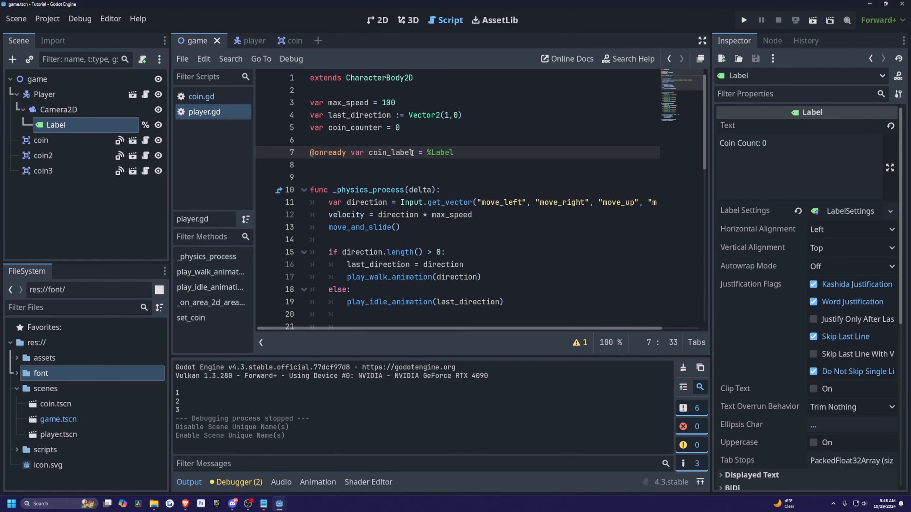
double_click(389, 153)
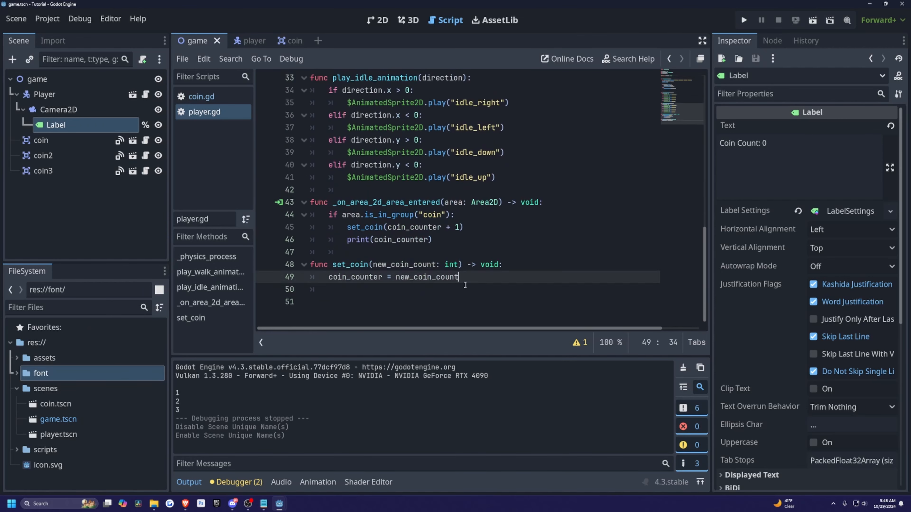
Add the line coin_label.text = "Coin Count: " + str(coin_counter) inside set_coin.
key("Enter")
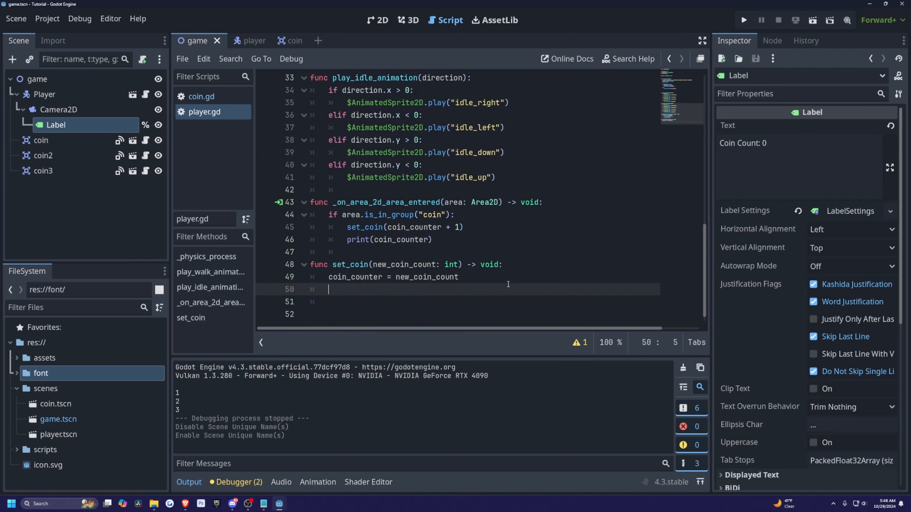
type("coin_label.text = \"")
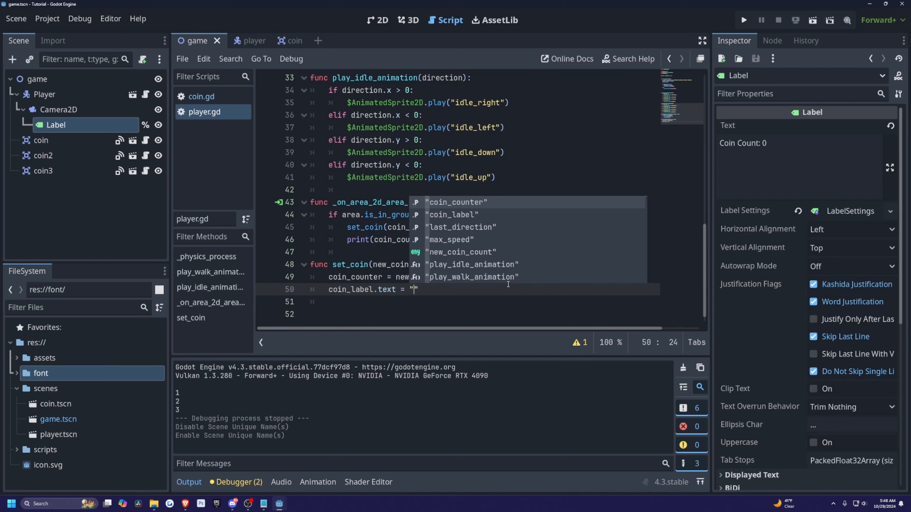
type("Coin C")
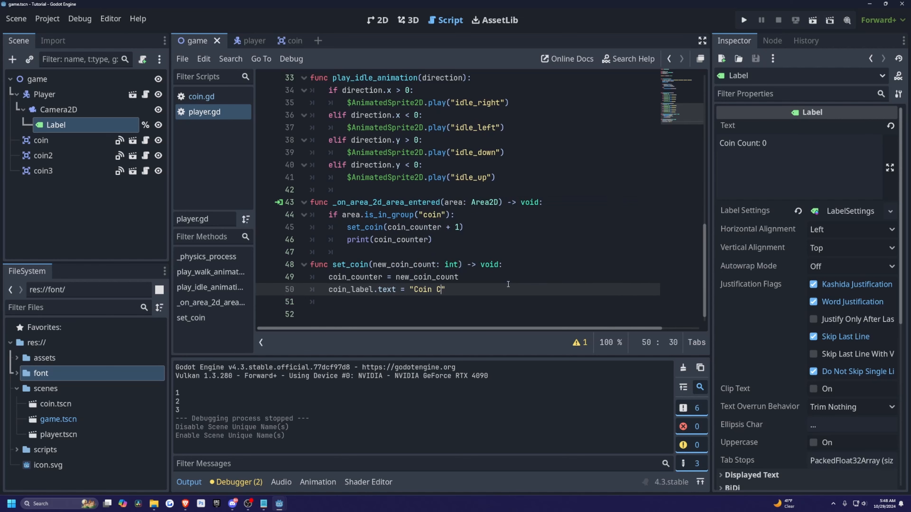
type("ount:")
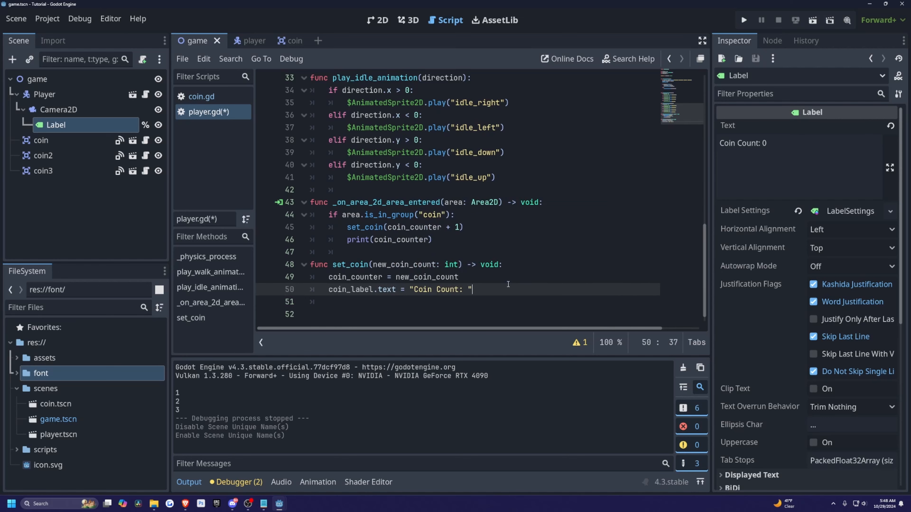
type("+")
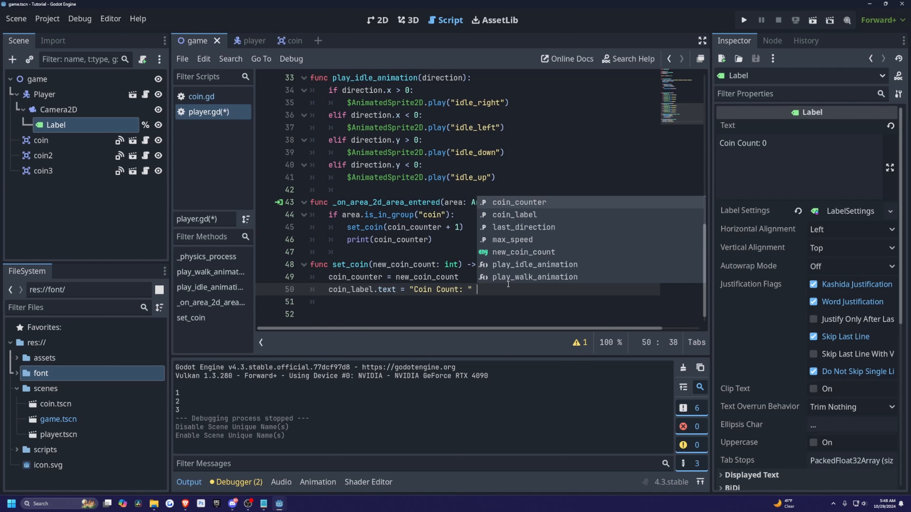
type("+ st")
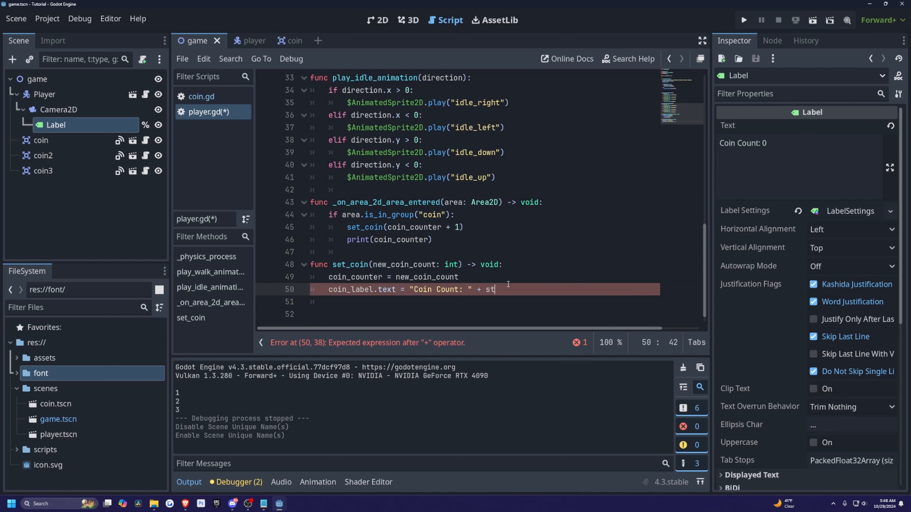
type("r(coin")
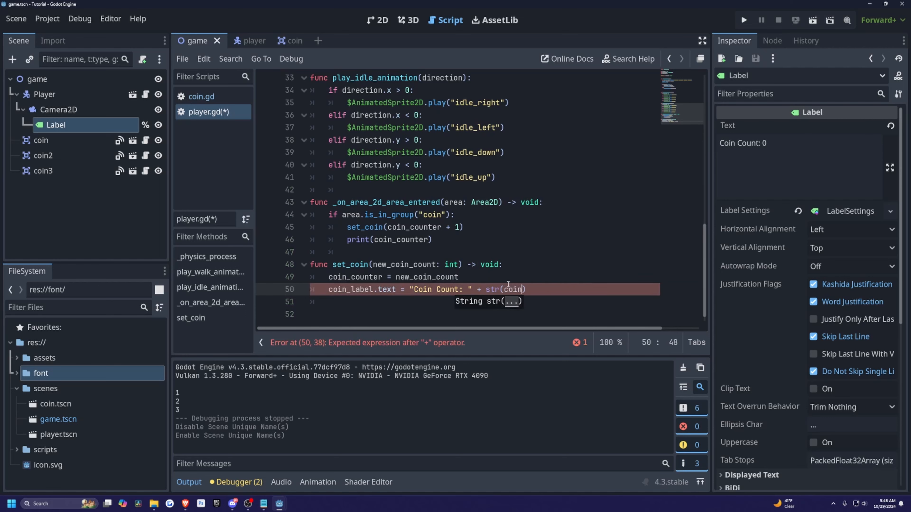
type("_counter")
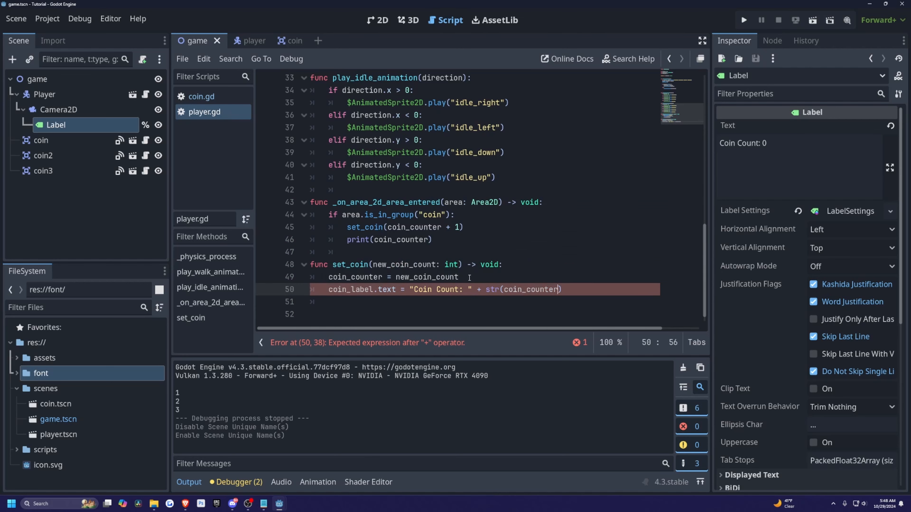